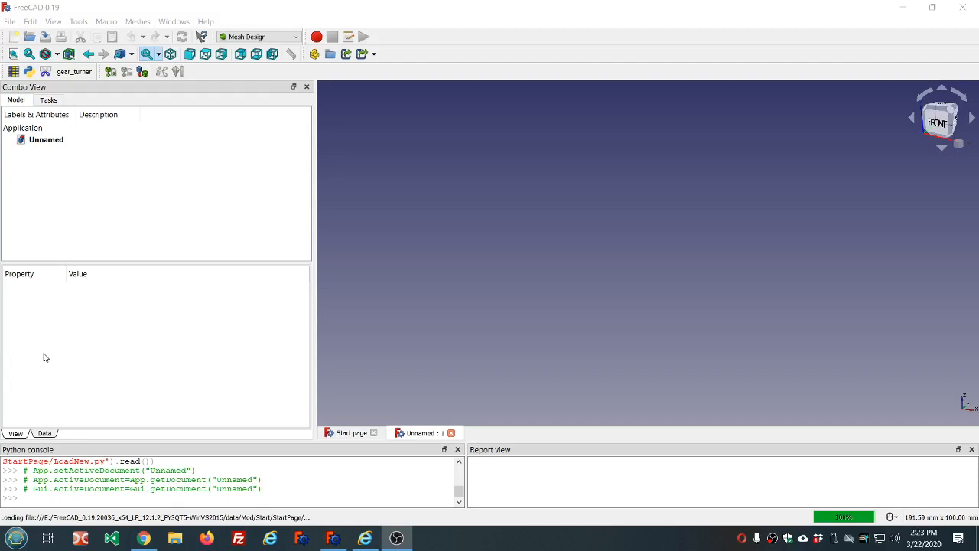
pyautogui.moveTo(172, 211)
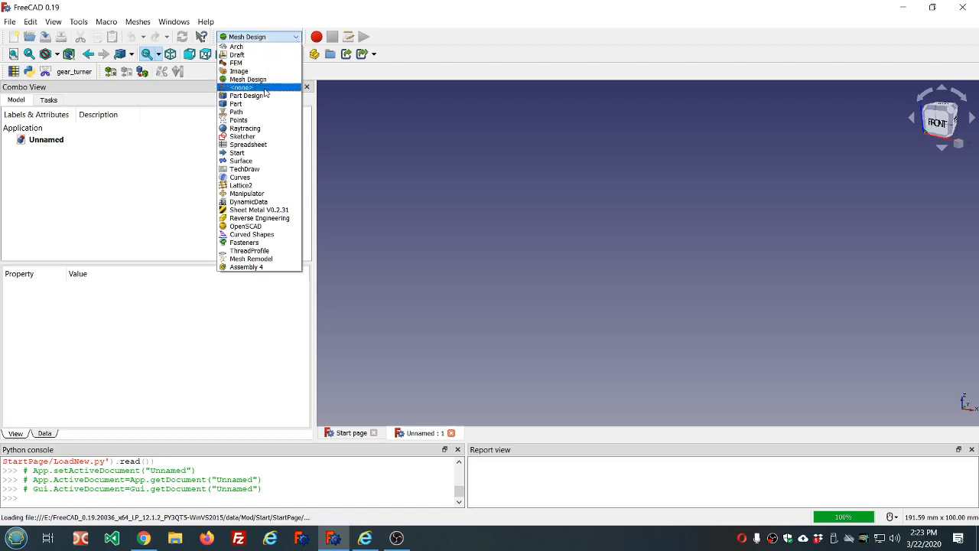
# Activate the Part Design workbench and check, then dismiss, the FreeCAD 0.19 About dialog
pyautogui.click(245, 95)
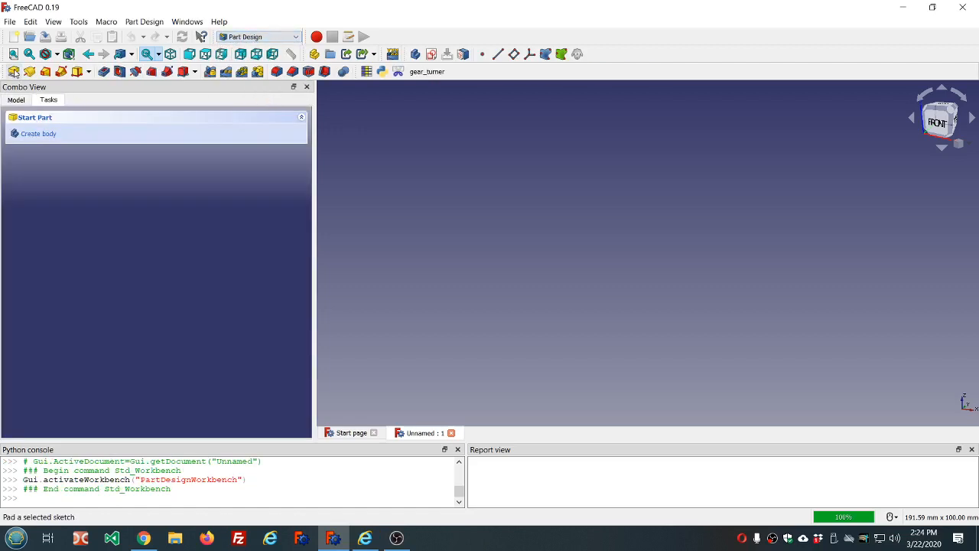
pyautogui.moveTo(14, 71)
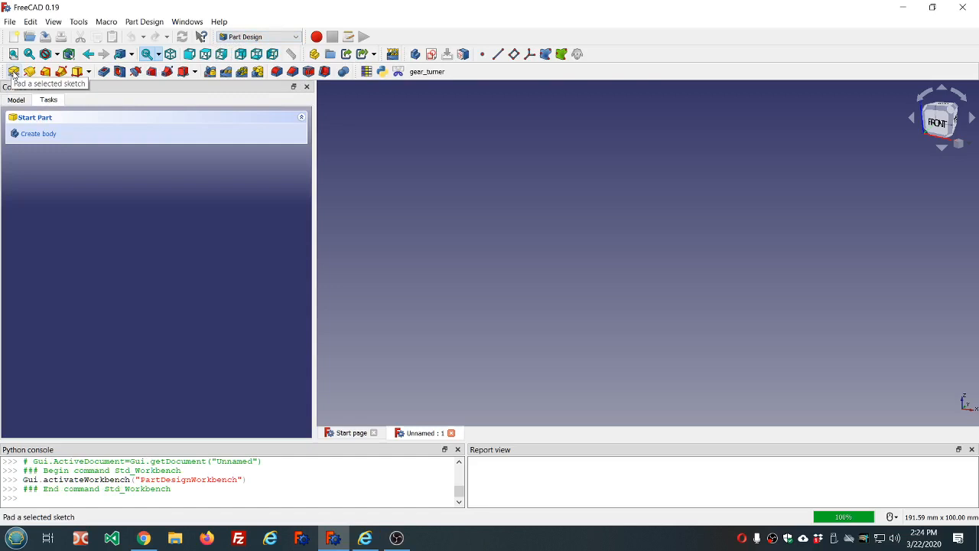
pyautogui.moveTo(29, 71)
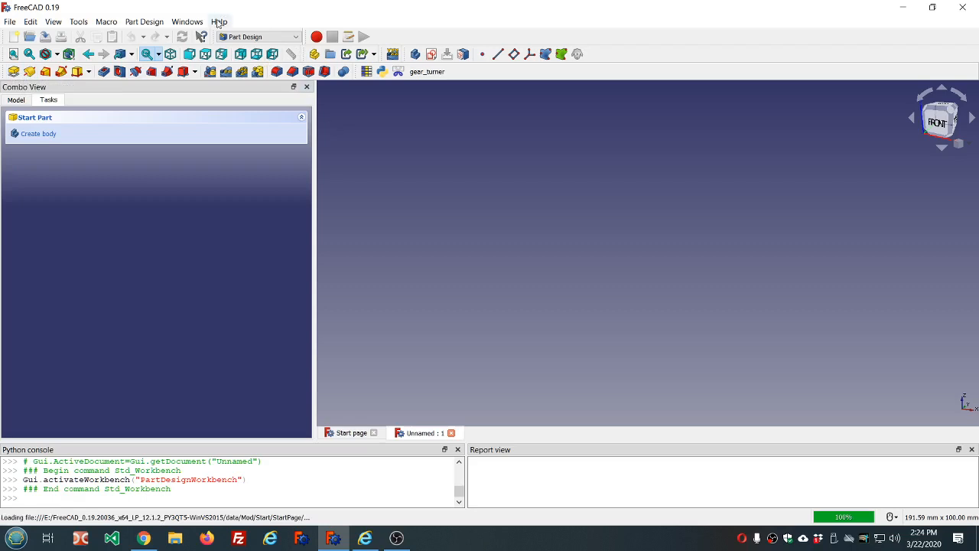
pyautogui.click(220, 22)
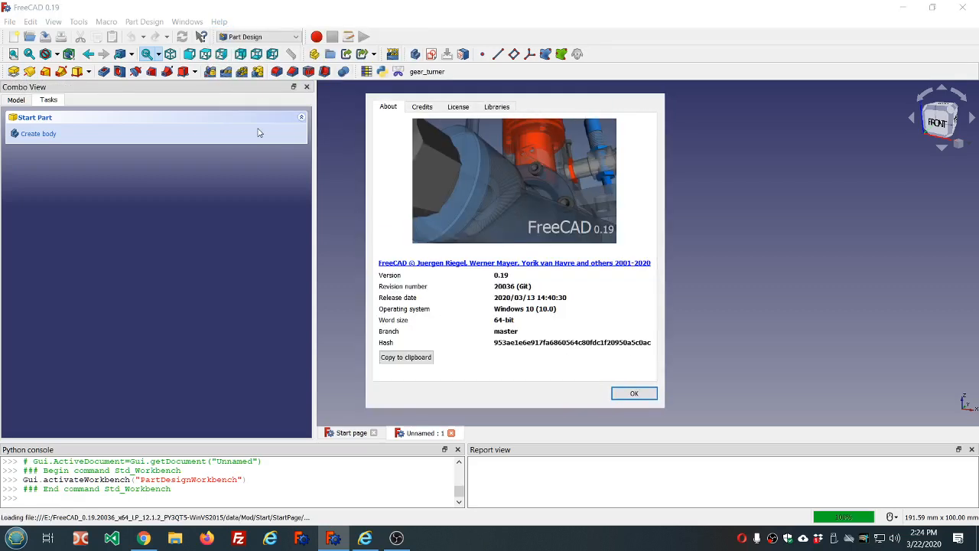
pyautogui.moveTo(419, 279)
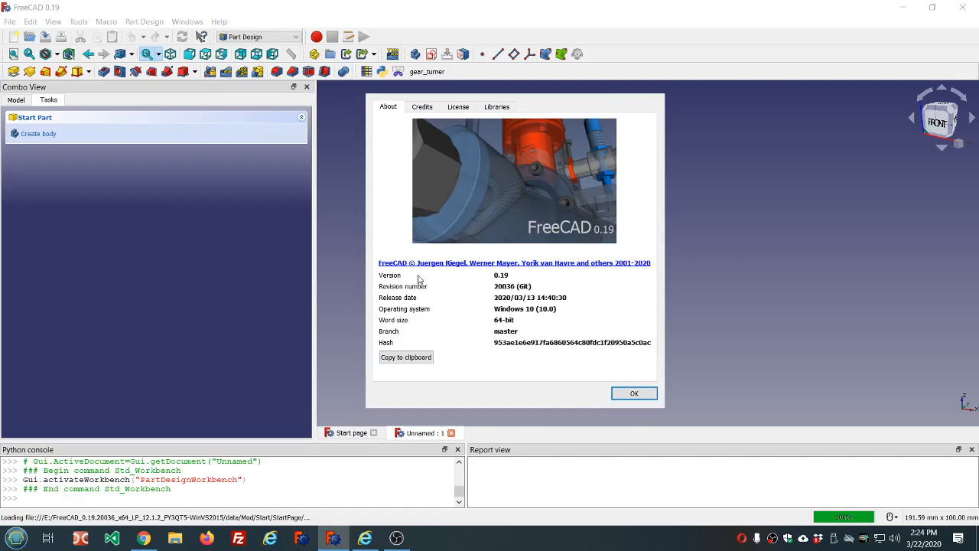
pyautogui.moveTo(415, 297)
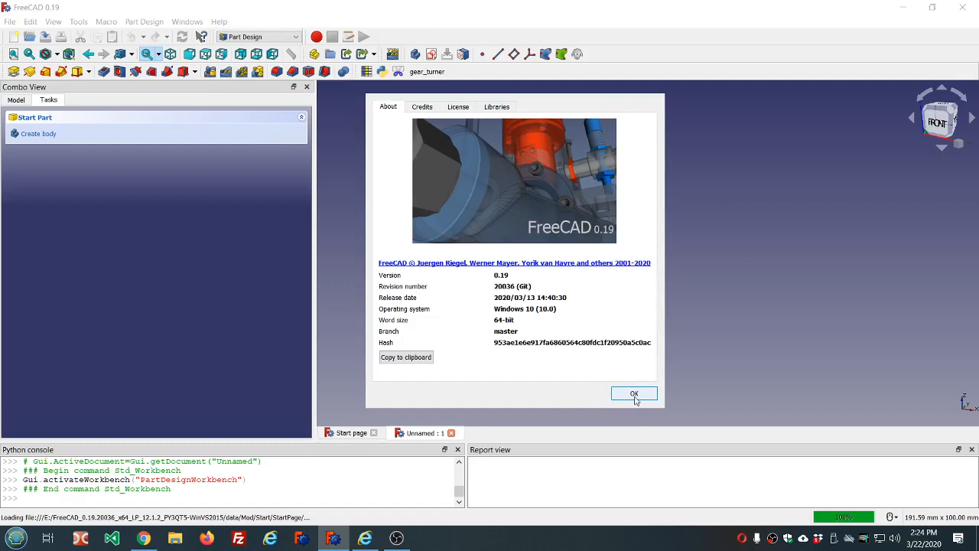
pyautogui.click(633, 393)
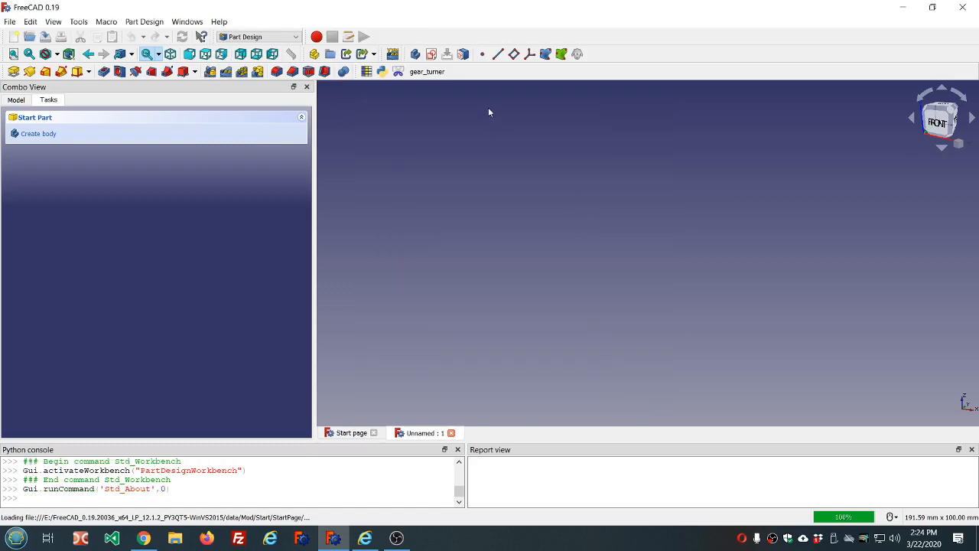
# Create a body with a sketch on XY_Plane and begin a polyline funnel profile
pyautogui.click(38, 133)
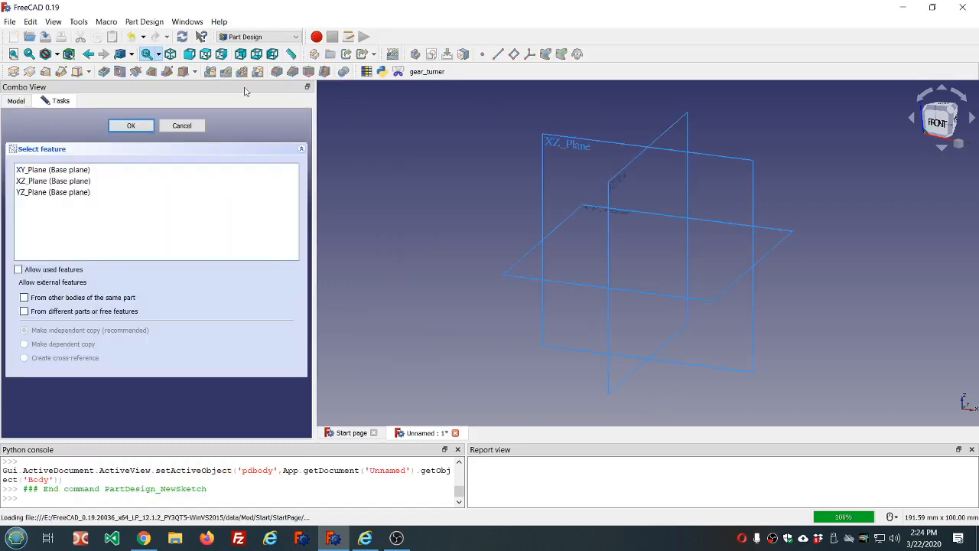
pyautogui.click(53, 169)
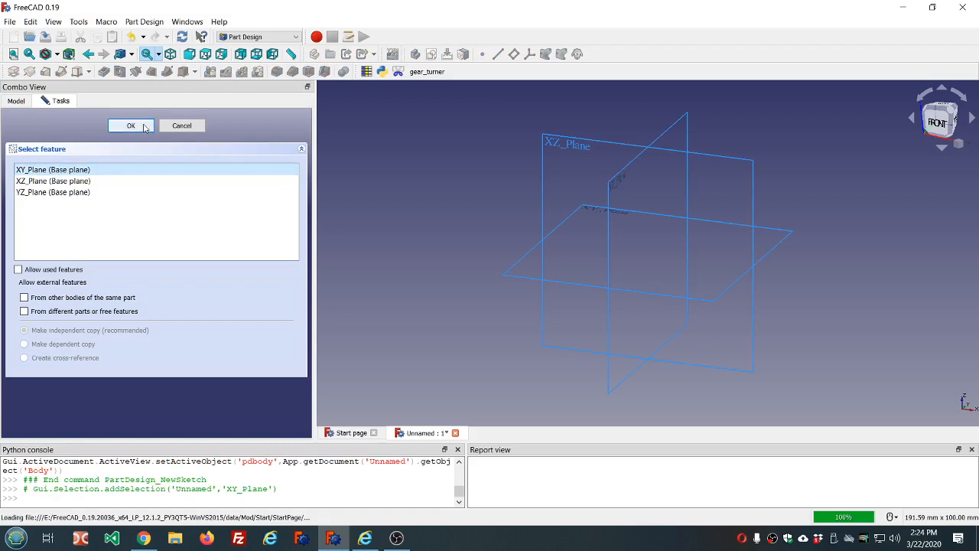
pyautogui.click(53, 180)
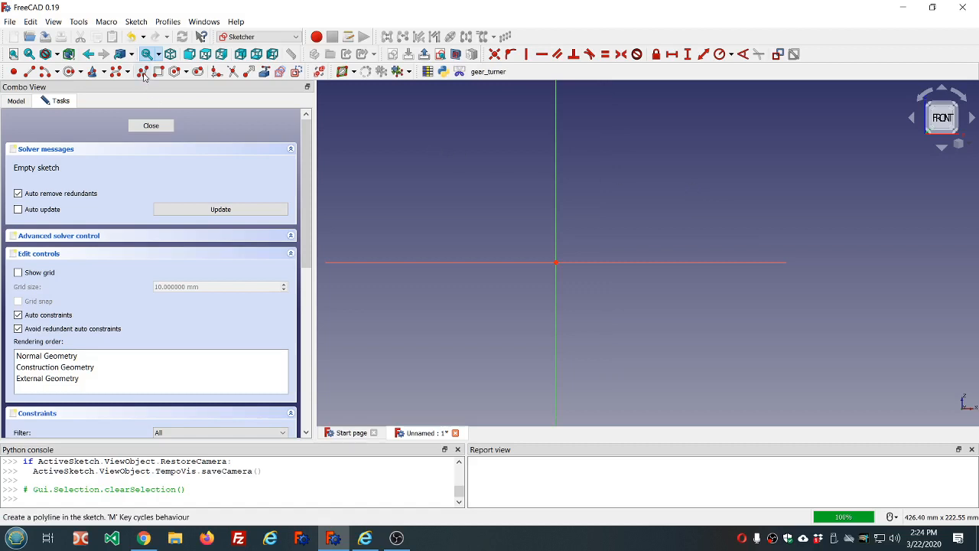
pyautogui.click(144, 71)
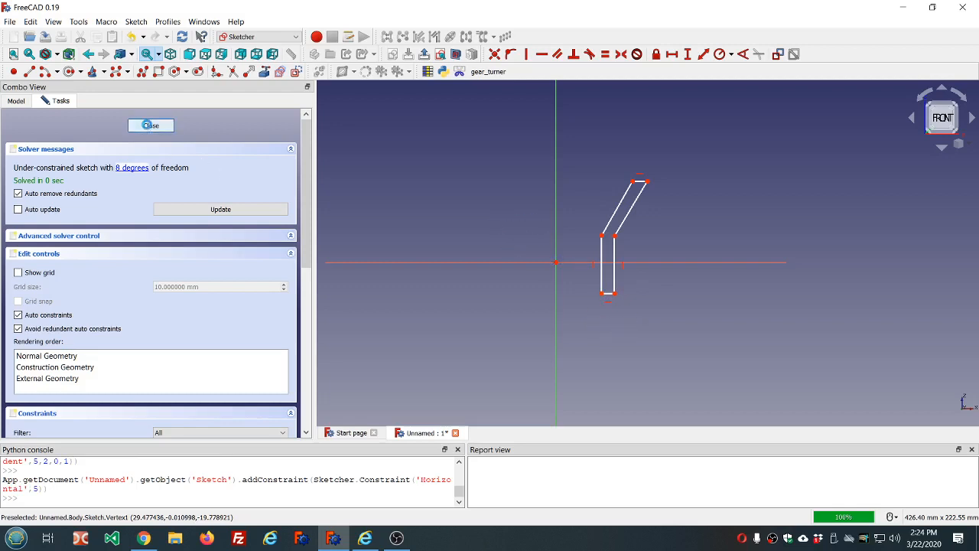
# Close the sketch, reopen the Revolution's settings from the Model tree, and orbit the funnel
pyautogui.click(150, 124)
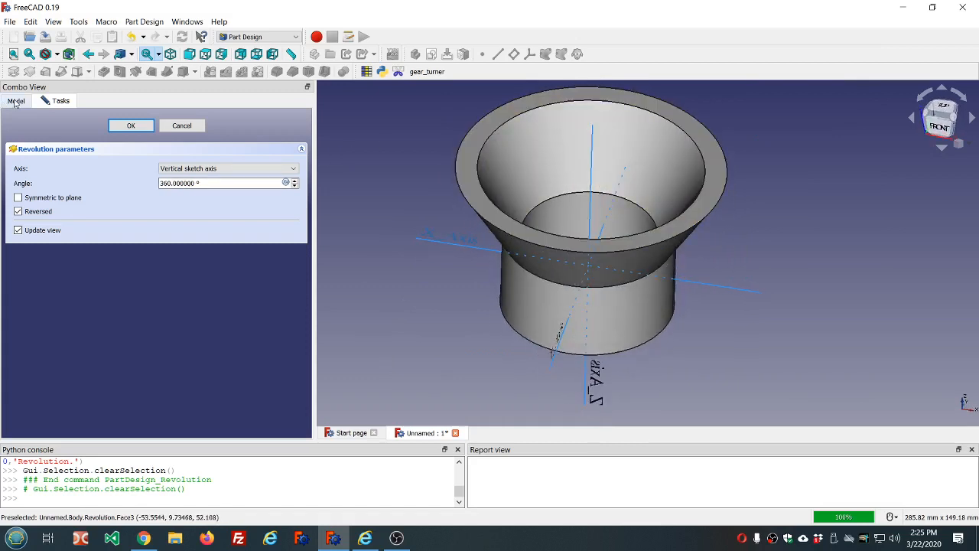
pyautogui.click(130, 124)
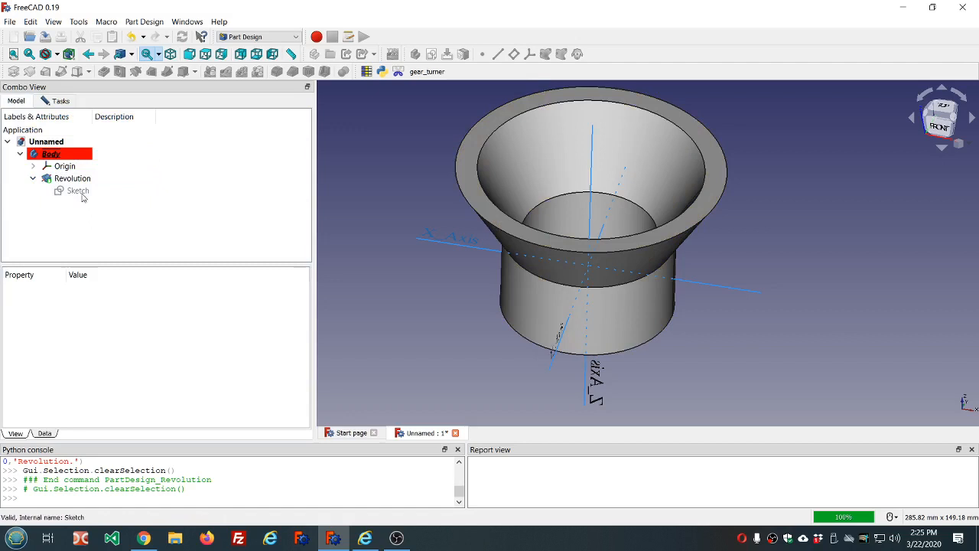
pyautogui.click(77, 191)
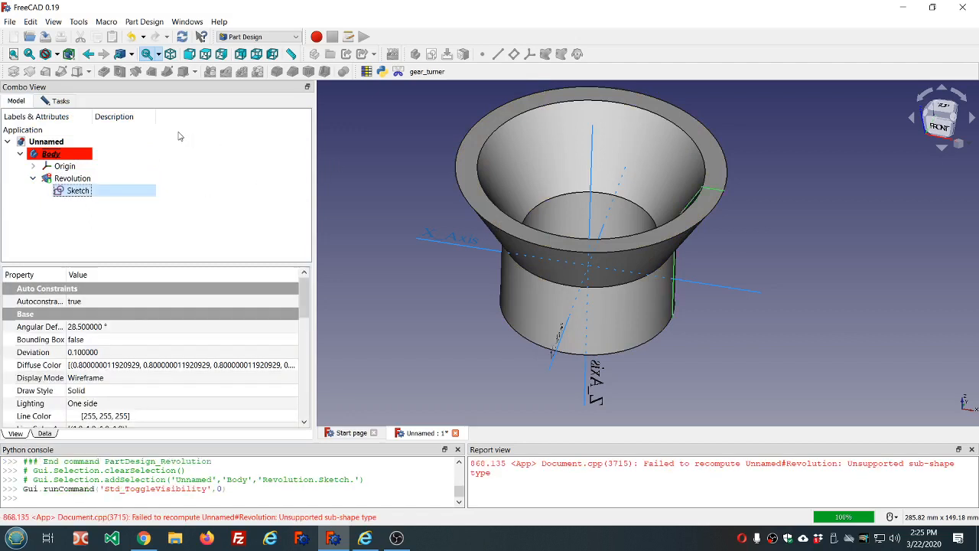
pyautogui.doubleClick(78, 191)
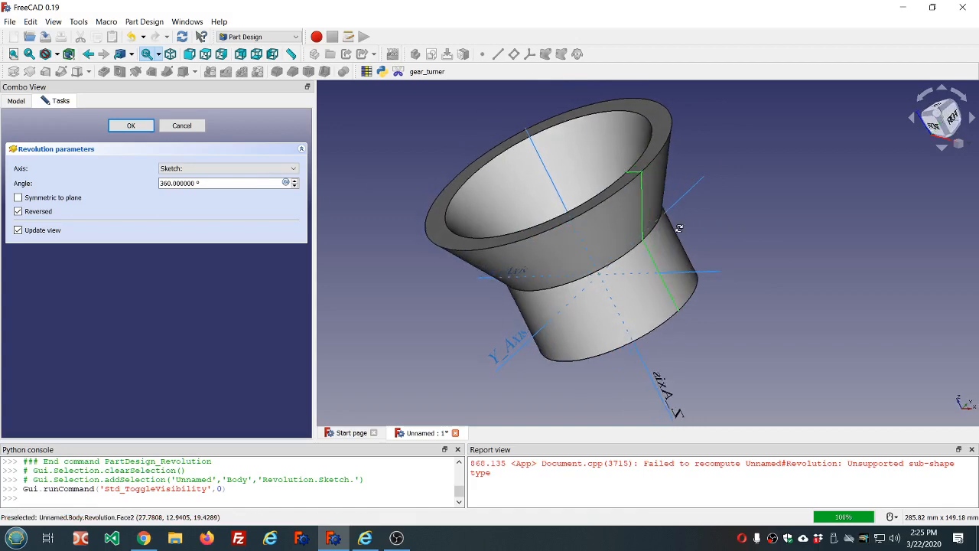
pyautogui.moveTo(678, 228); pyautogui.dragTo(750, 241)
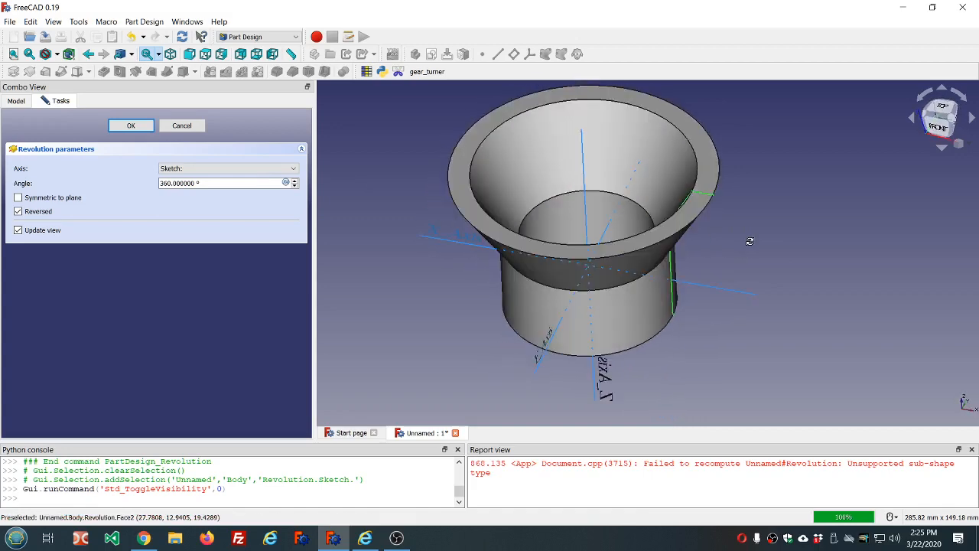
pyautogui.moveTo(462, 228)
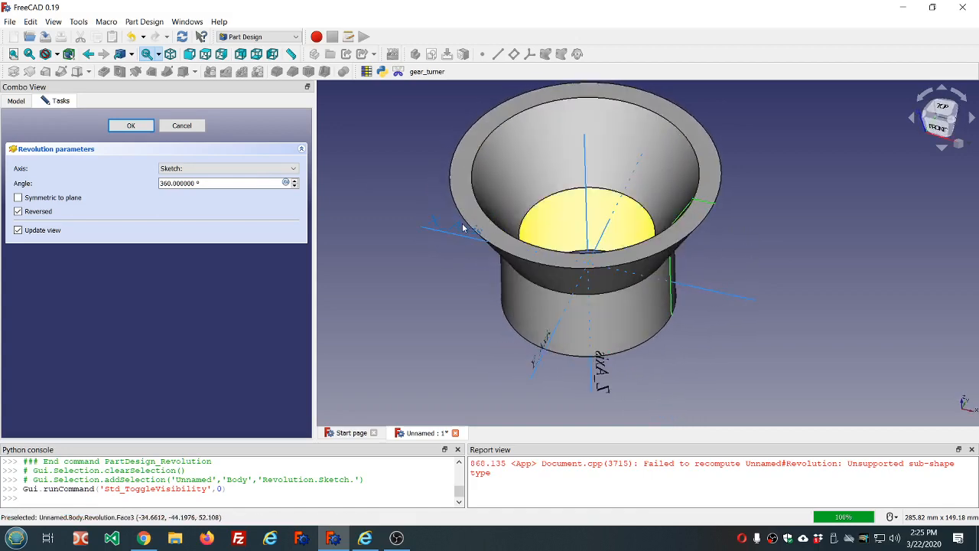
# Revolve about the vertical sketch axis, symmetric to plane, and select the angle value
pyautogui.click(227, 168)
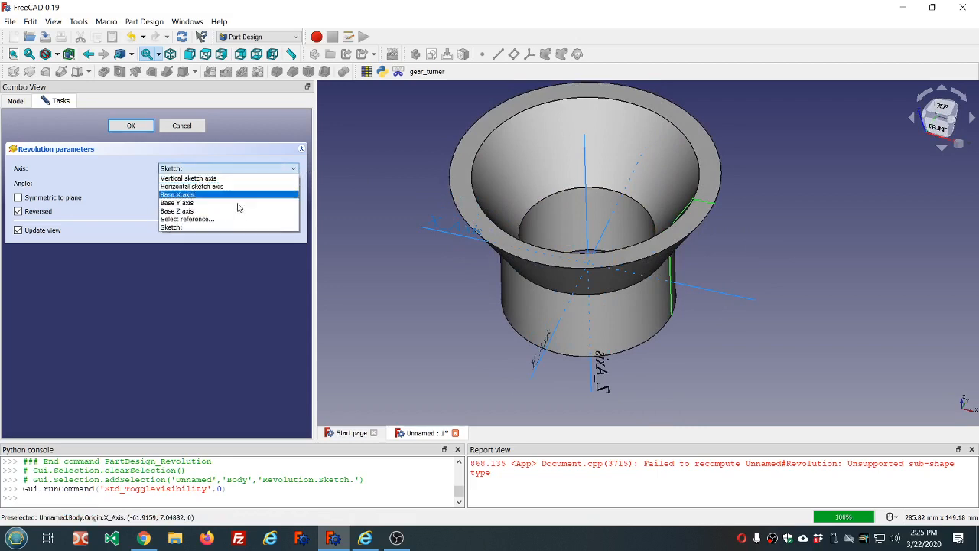
pyautogui.click(177, 210)
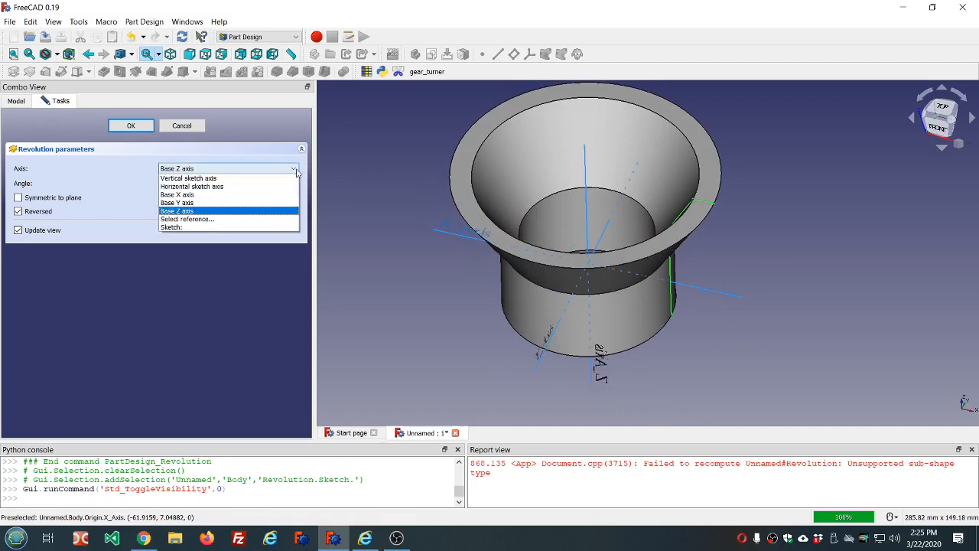
pyautogui.moveTo(243, 182)
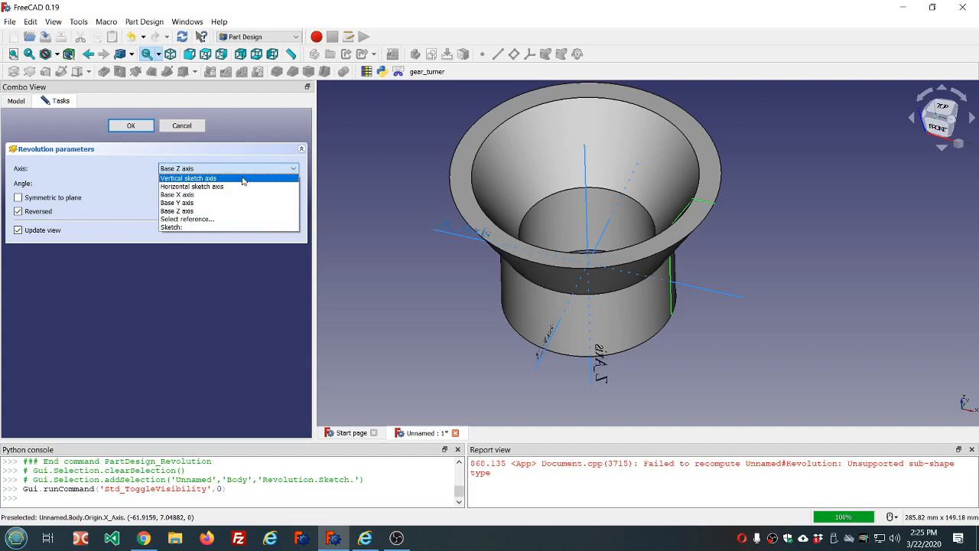
pyautogui.click(188, 178)
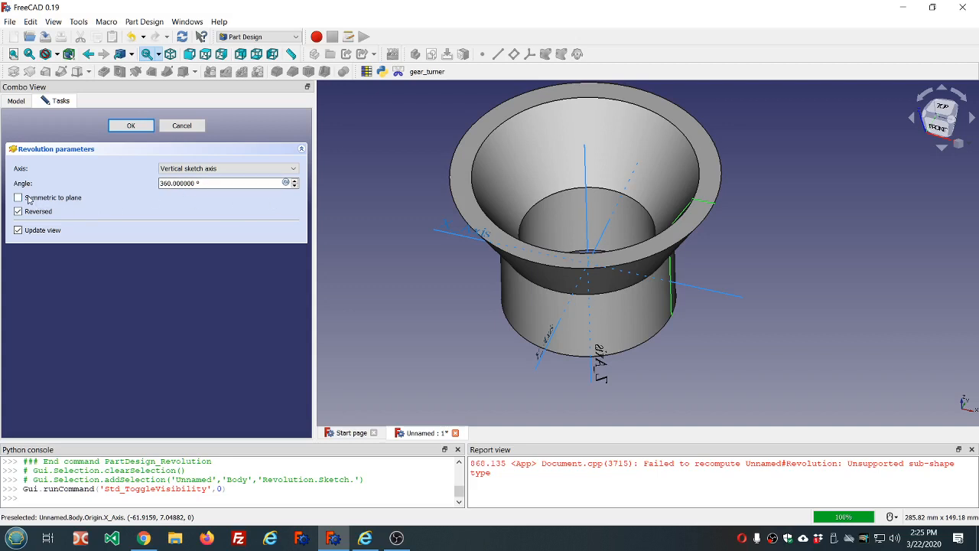
pyautogui.click(18, 197)
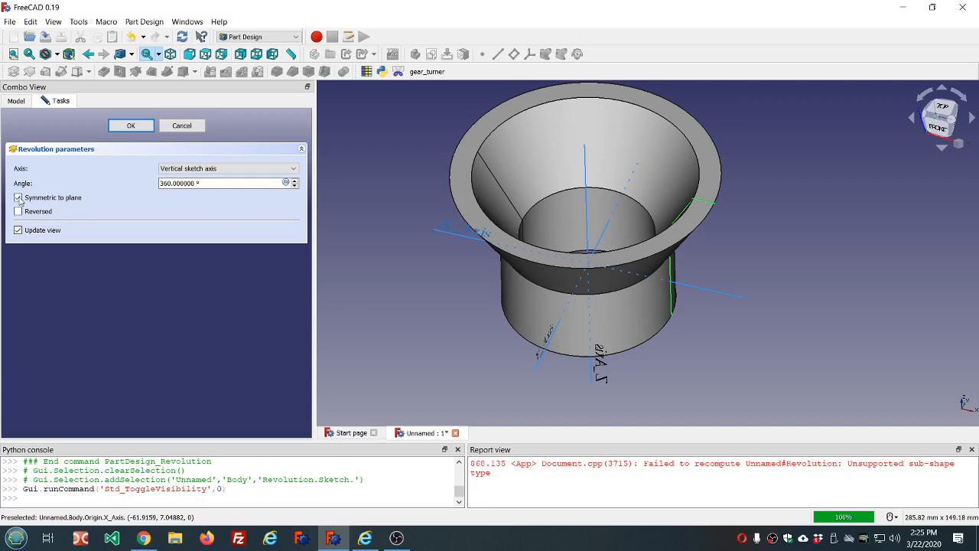
pyautogui.click(207, 183)
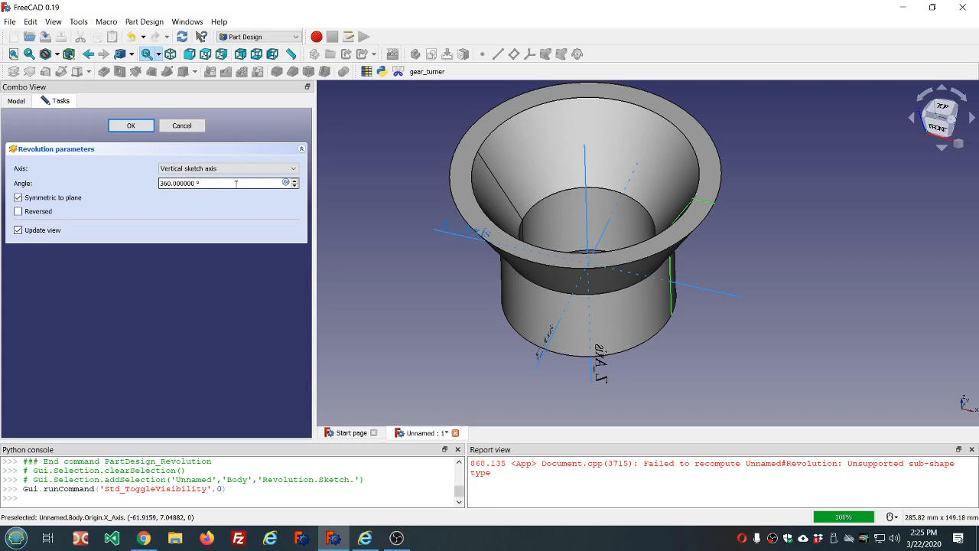
pyautogui.tripleClick(222, 182)
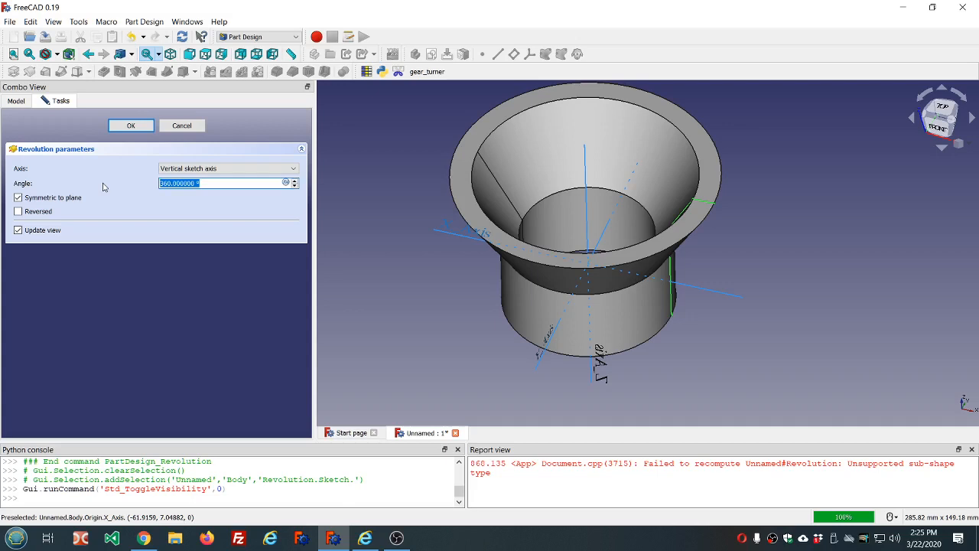
# Set the revolution angle to 120°, untick Symmetric to plane, and keep Reversed on
pyautogui.write('120')
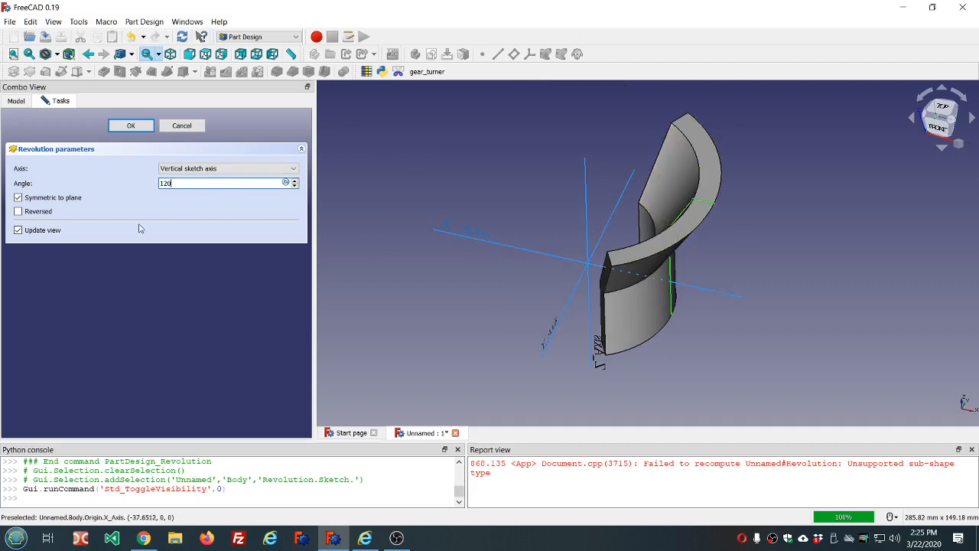
pyautogui.click(18, 198)
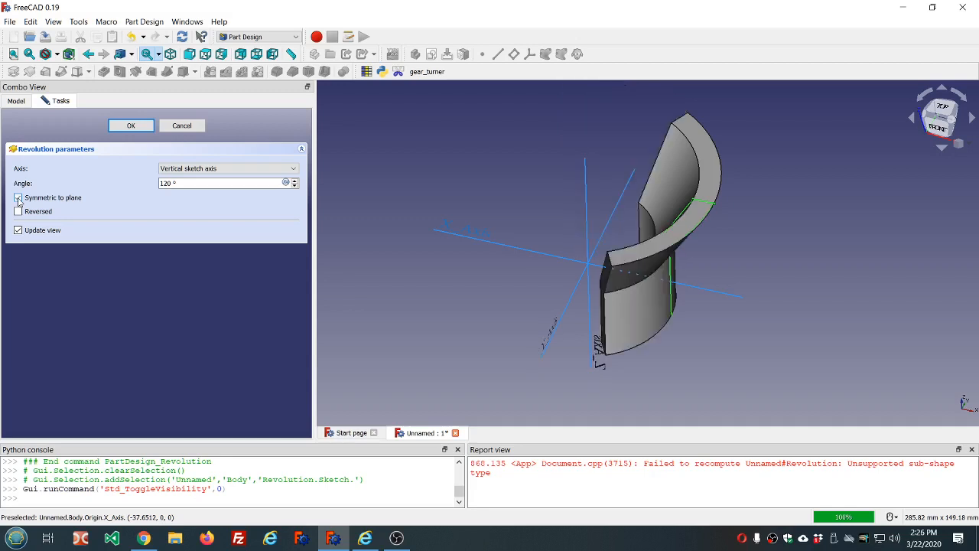
pyautogui.click(19, 212)
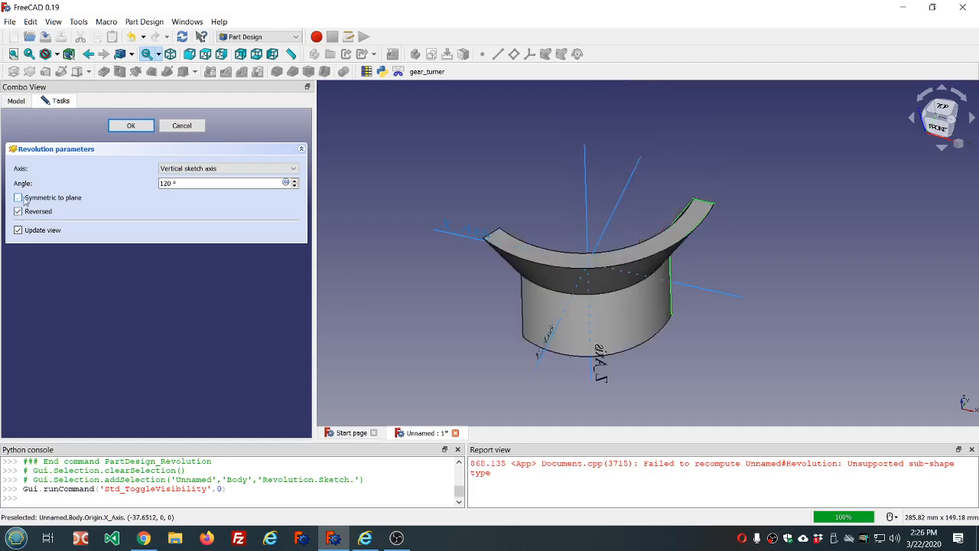
pyautogui.click(18, 211)
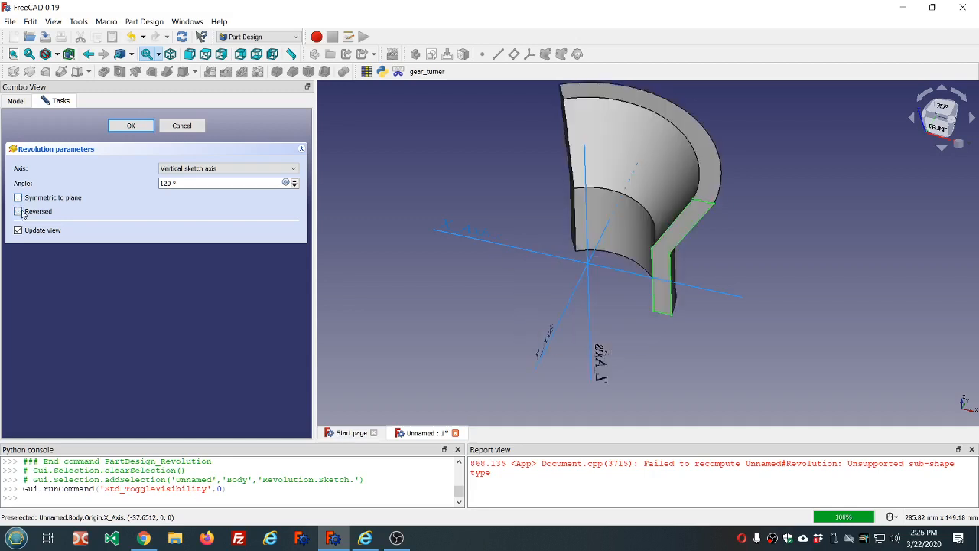
pyautogui.click(17, 211)
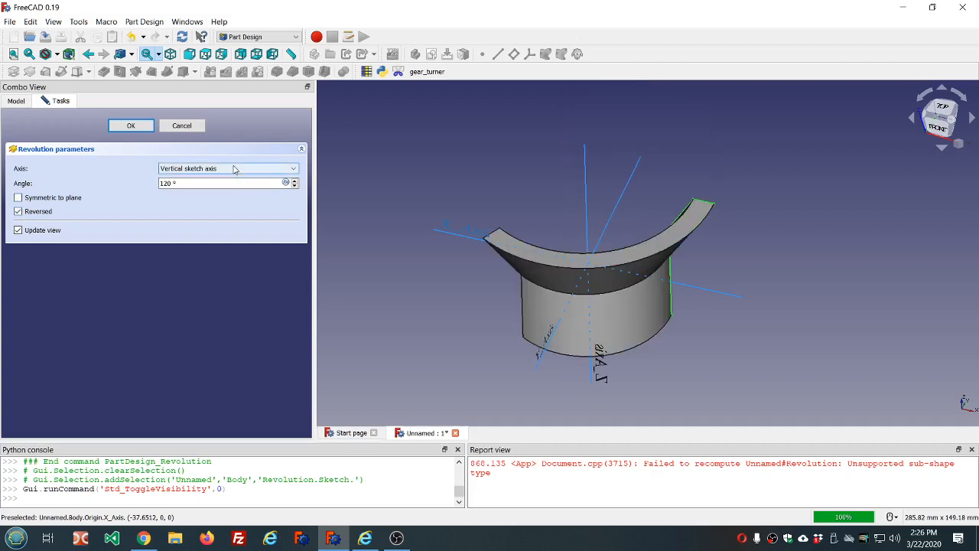
pyautogui.click(225, 168)
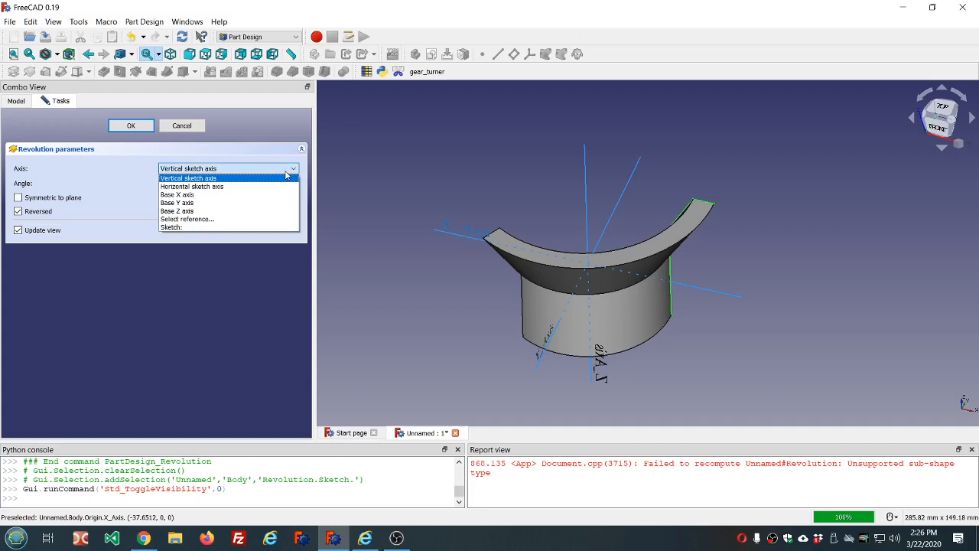
pyautogui.moveTo(194, 135)
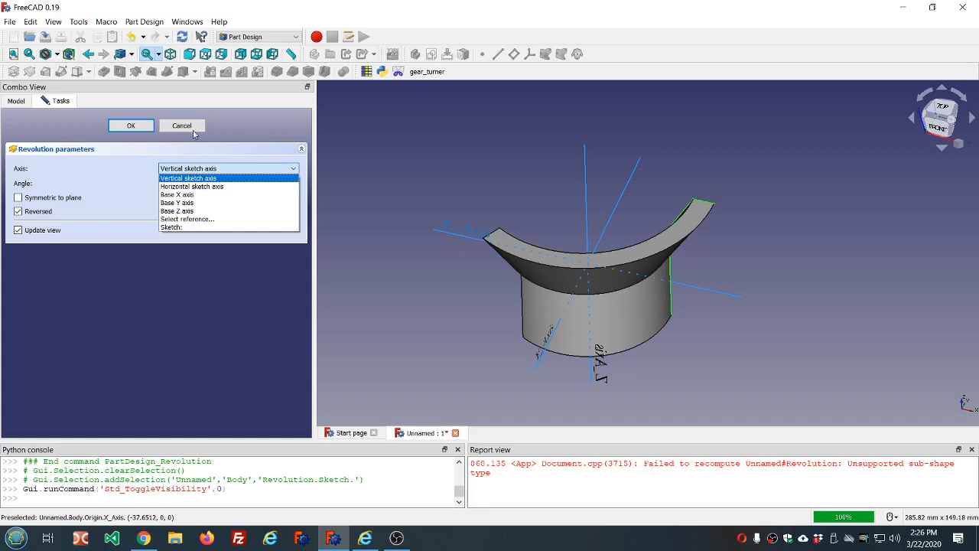
pyautogui.moveTo(183, 164)
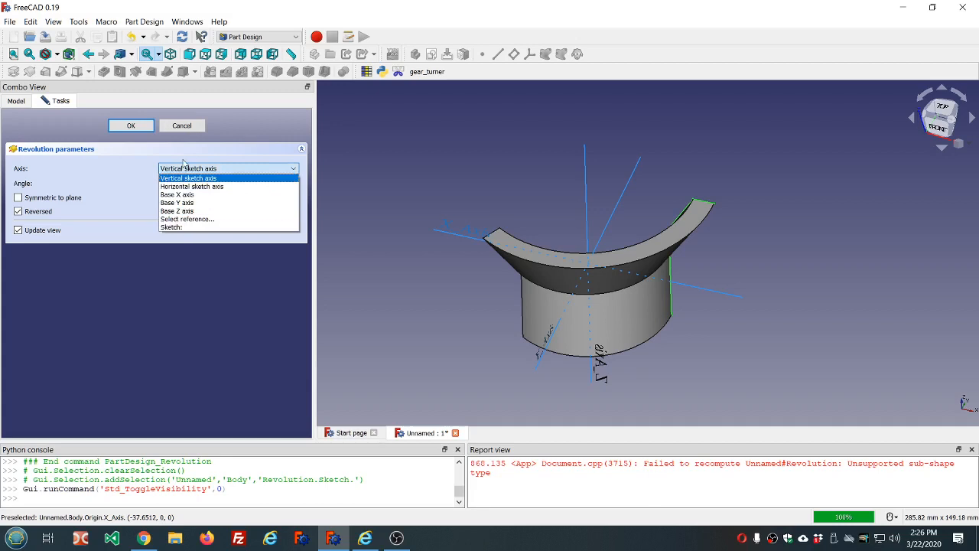
# Edit the profile sketch, clear the Report view's errors, and close the sketch
pyautogui.click(182, 125)
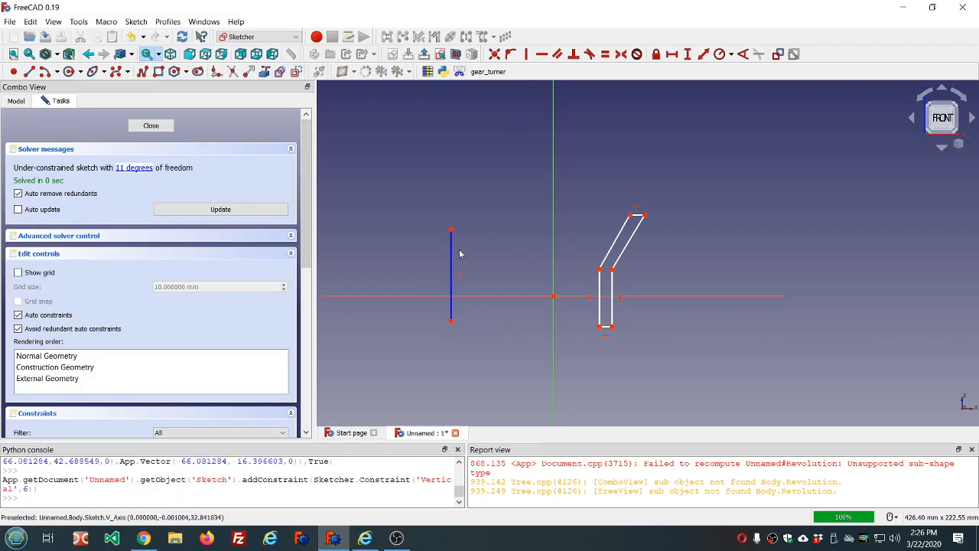
pyautogui.moveTo(554, 258)
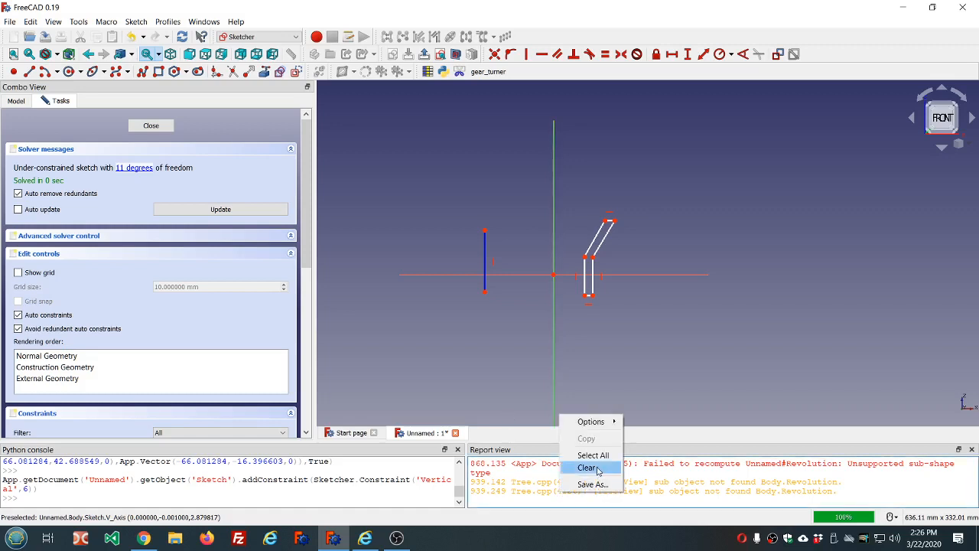
pyautogui.click(587, 468)
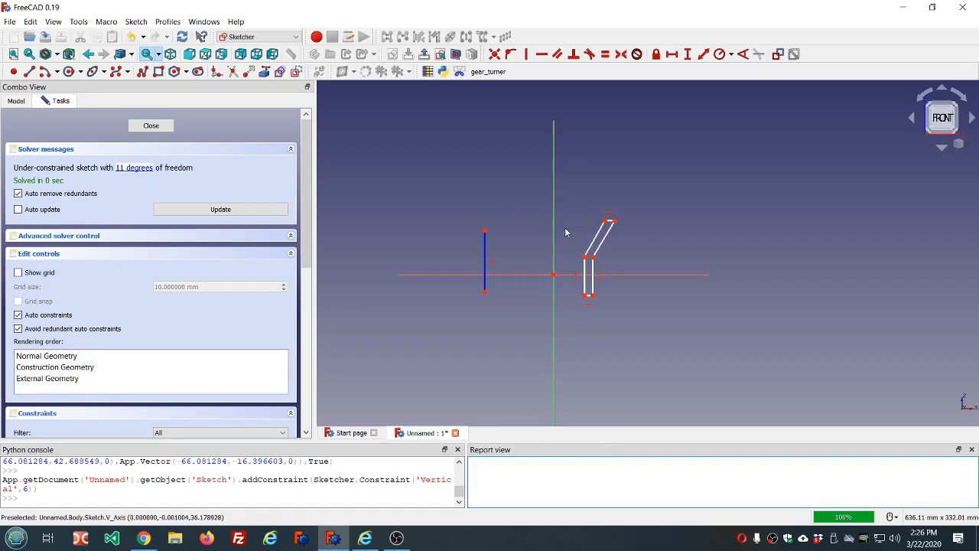
pyautogui.click(150, 125)
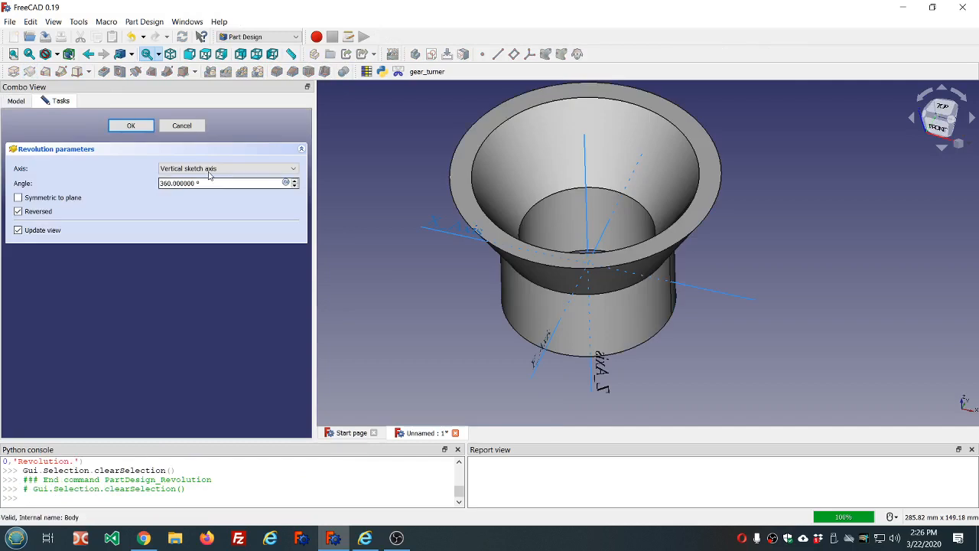
# Accept the 360° revolution, reopen it to turn Reversed off, and select Revolution
pyautogui.click(130, 125)
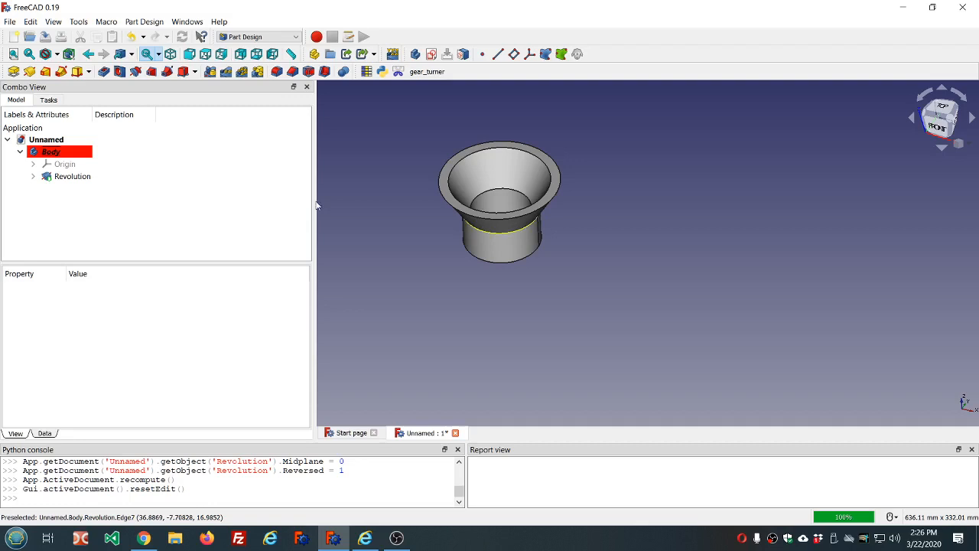
pyautogui.doubleClick(72, 176)
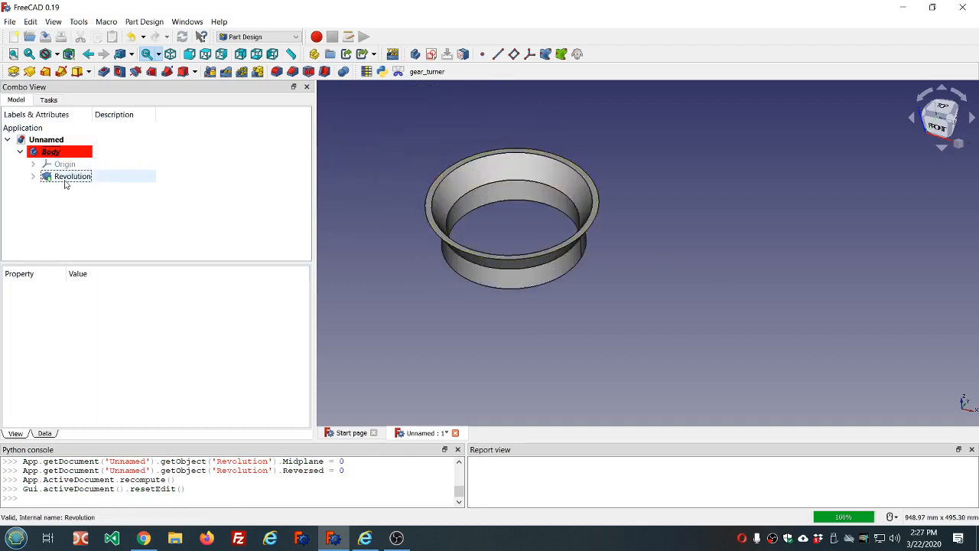
pyautogui.click(72, 176)
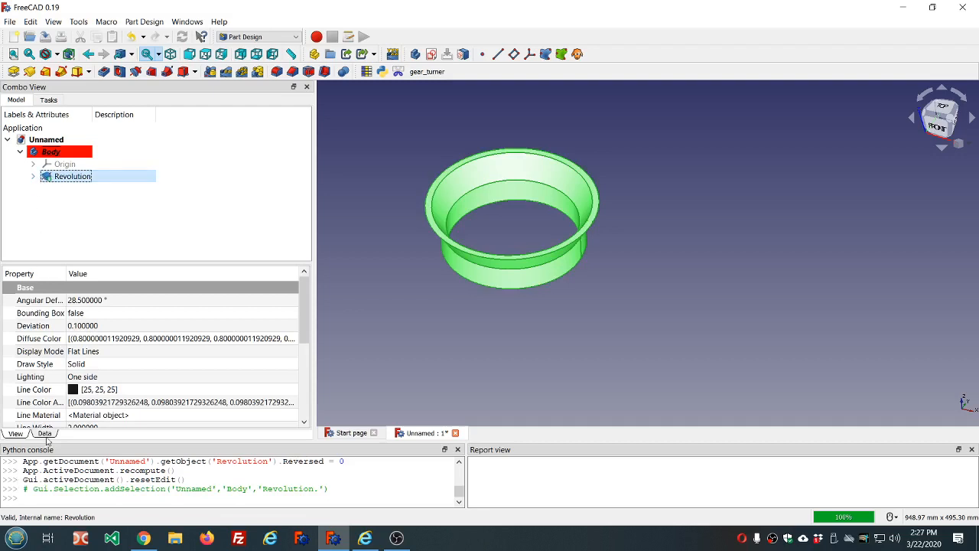
# Show Revolution's Data properties, expand it, and open then close its profile Sketch
pyautogui.click(43, 433)
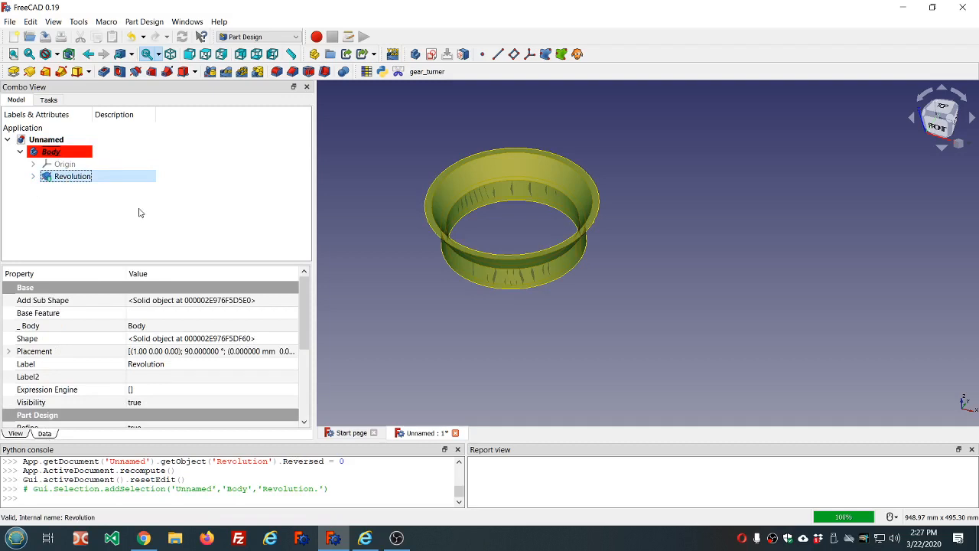
pyautogui.click(32, 176)
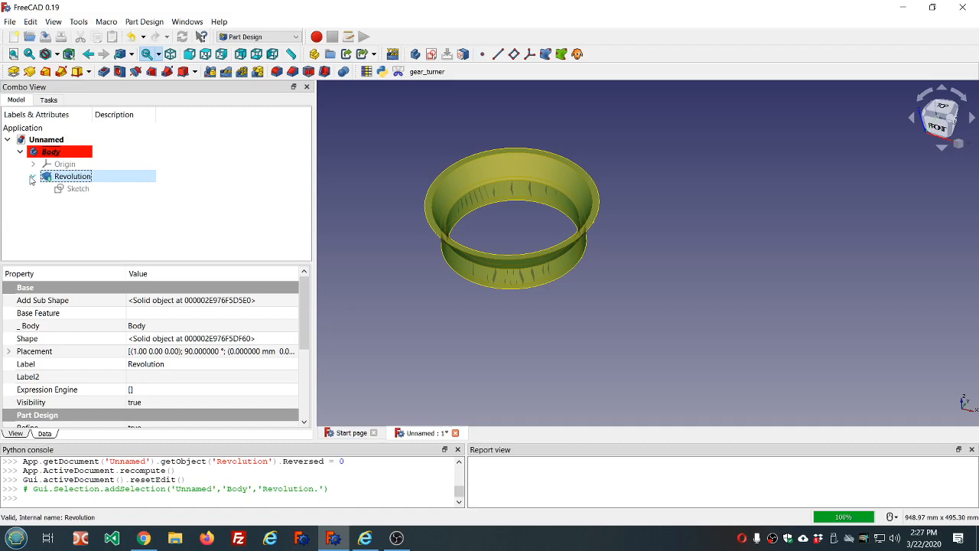
pyautogui.doubleClick(77, 188)
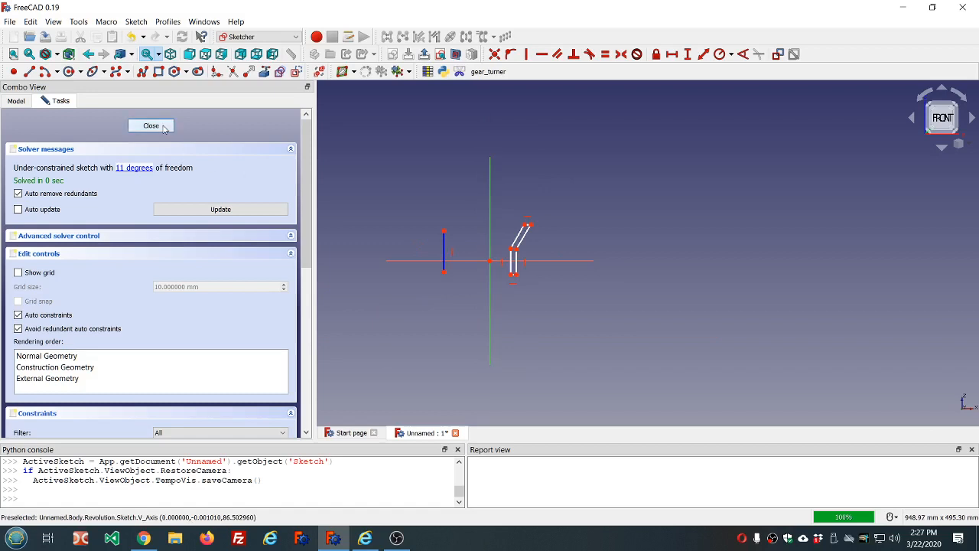
pyautogui.click(151, 125)
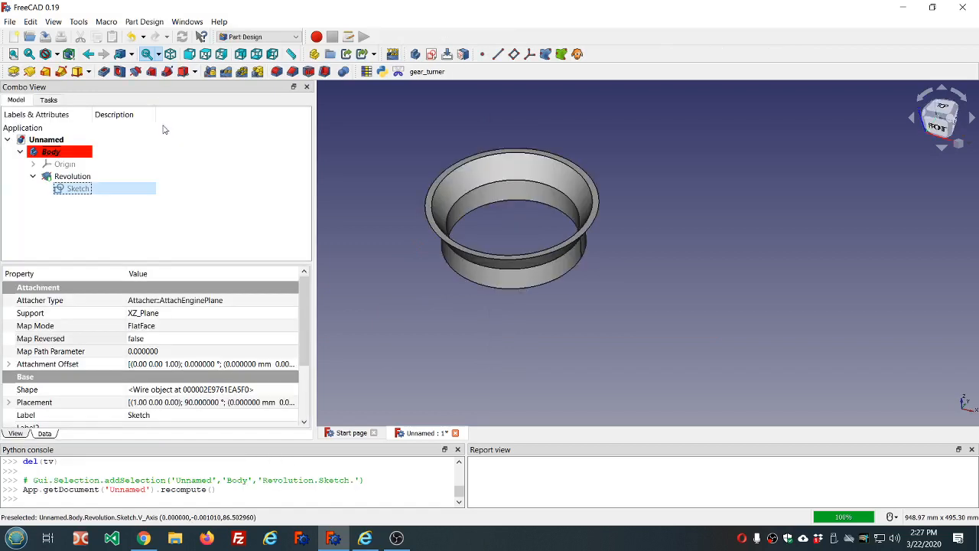
pyautogui.moveTo(365, 92)
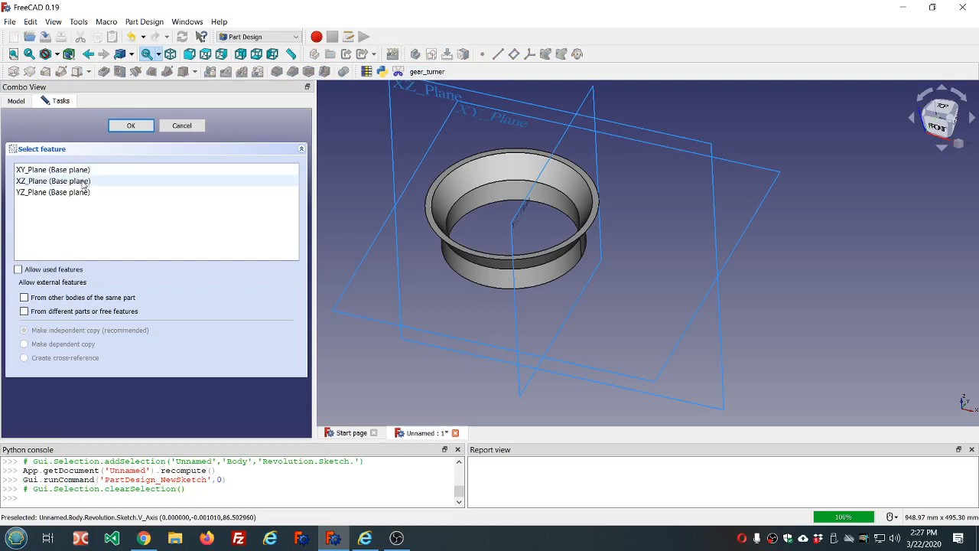
# Start an XZ_Plane sketch and draw a thin rectangle cornered at the block edge
pyautogui.click(130, 125)
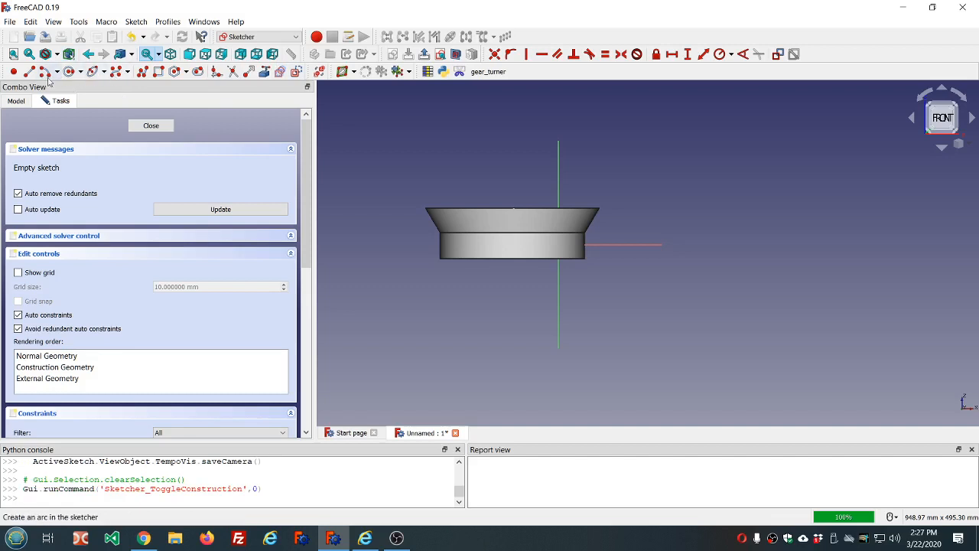
pyautogui.click(34, 72)
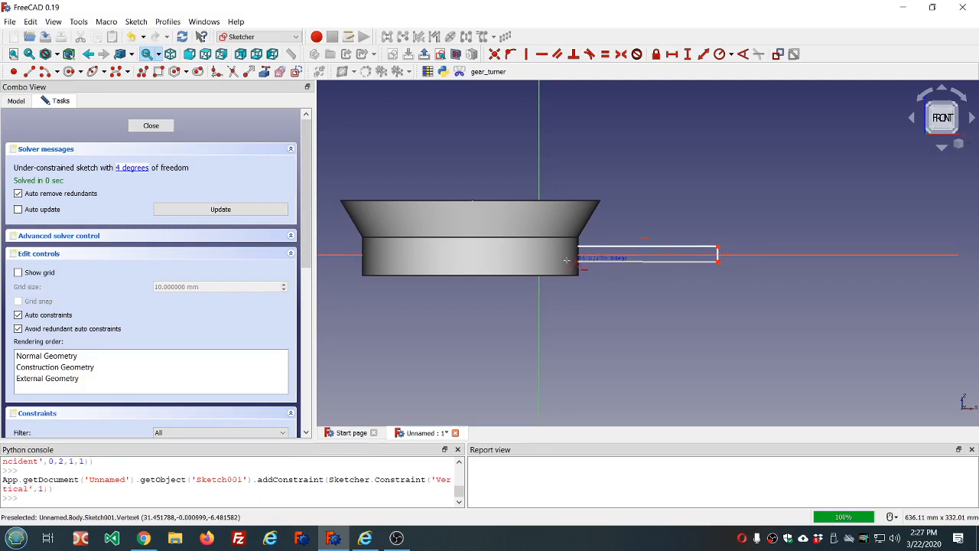
pyautogui.click(542, 54)
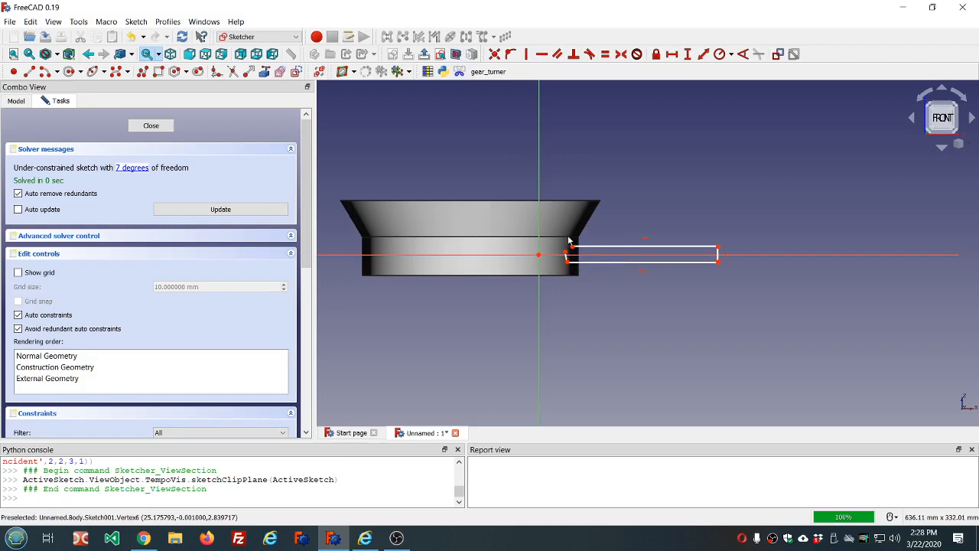
pyautogui.click(567, 253)
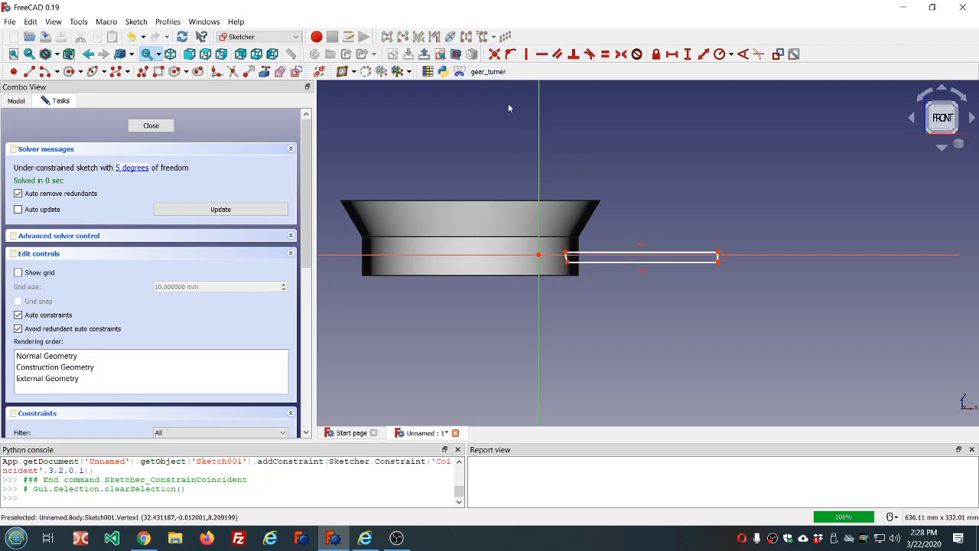
pyautogui.moveTo(600, 253)
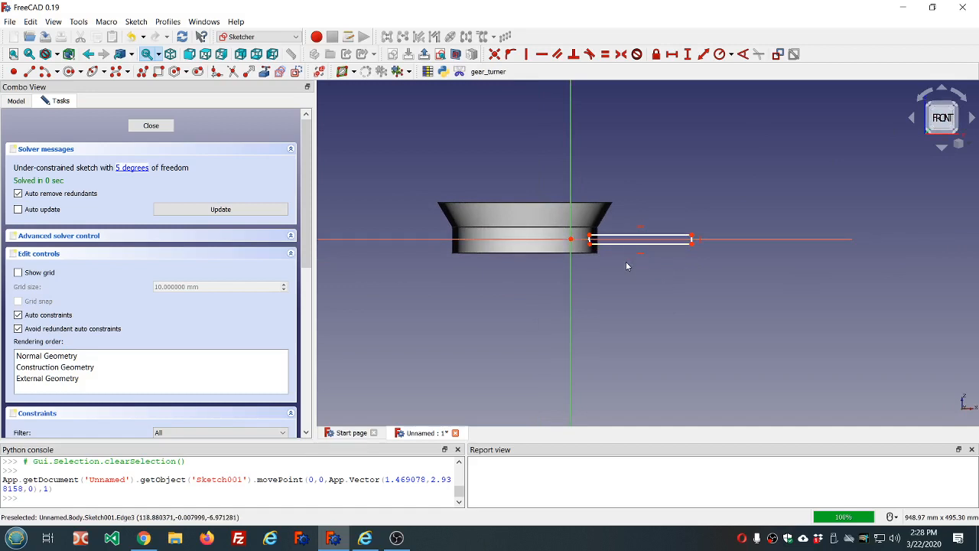
pyautogui.moveTo(331, 156)
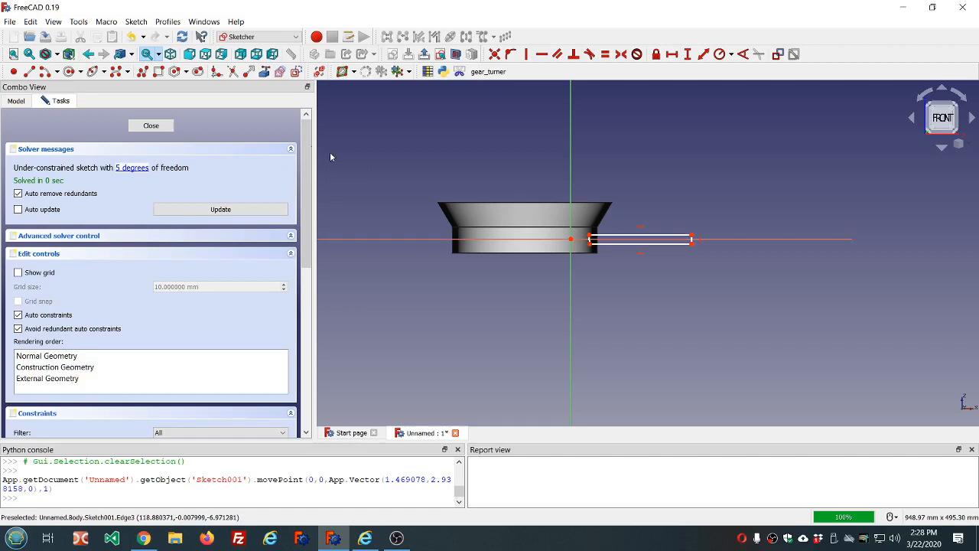
pyautogui.moveTo(533, 258)
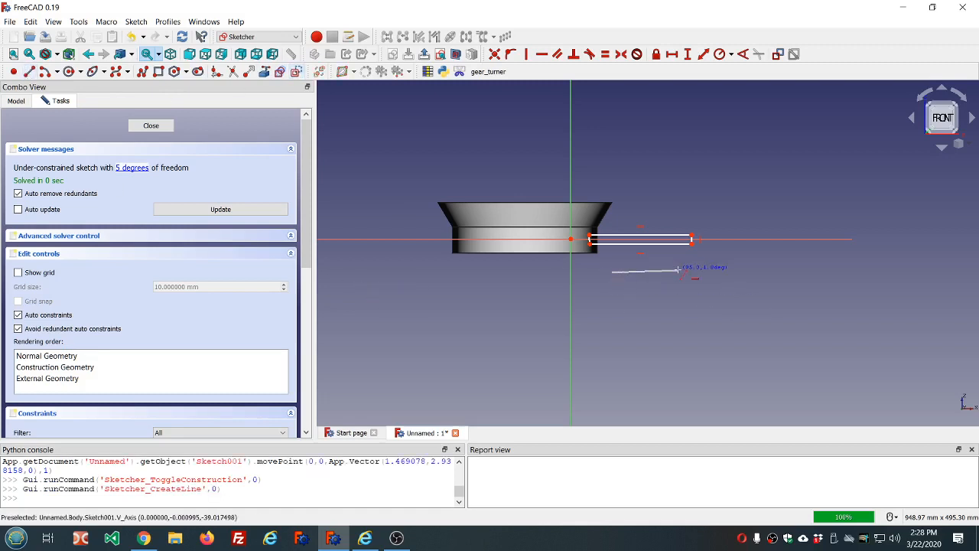
# Finish the construction line and revolve the rectangle around it into Revolution001
pyautogui.click(647, 271)
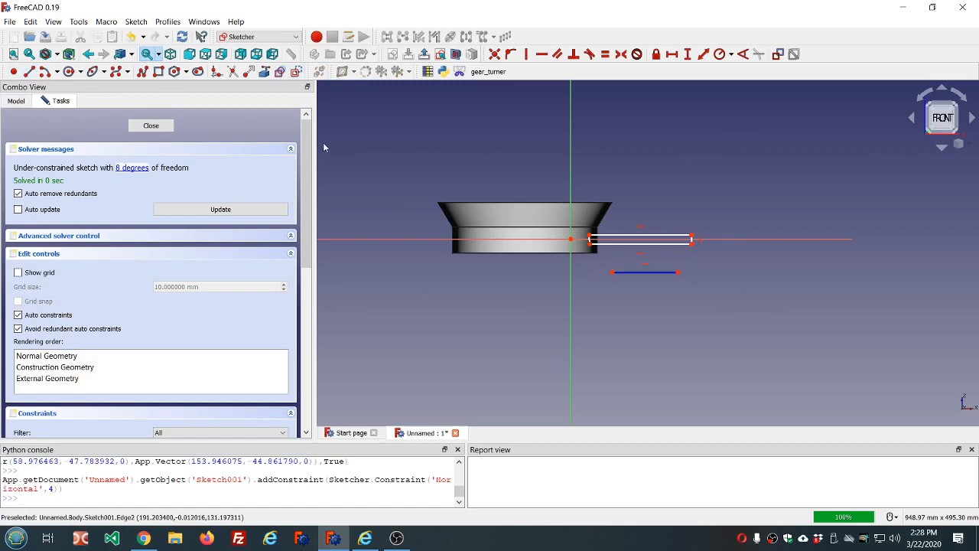
pyautogui.click(150, 125)
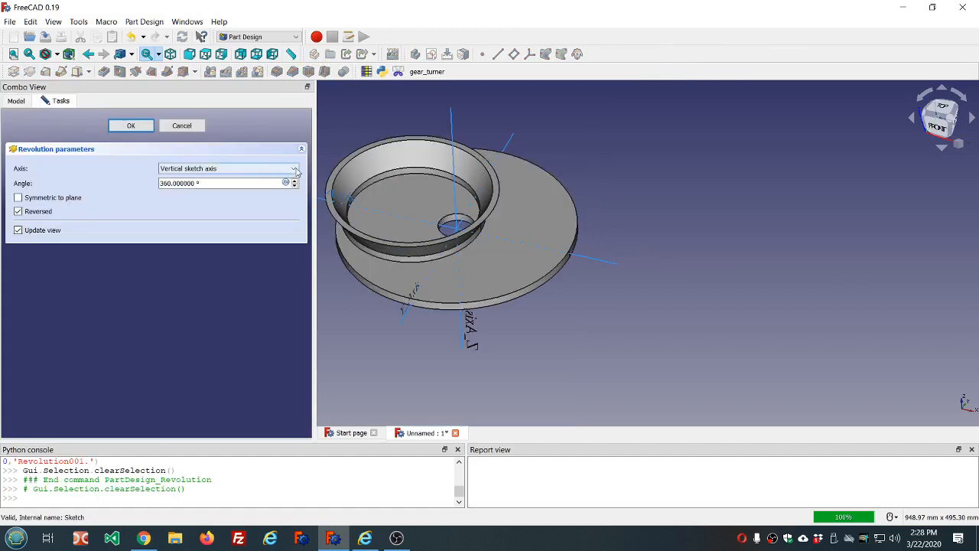
pyautogui.click(228, 167)
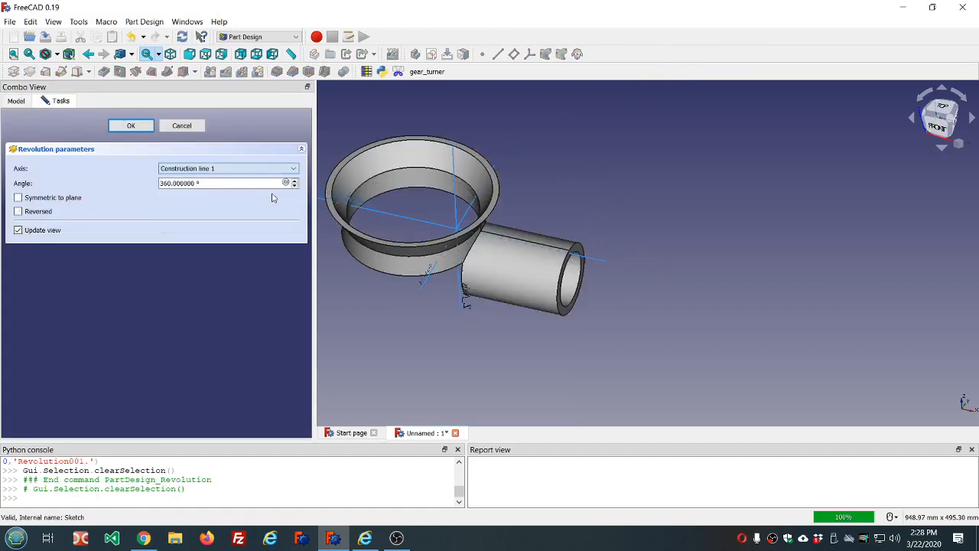
pyautogui.click(129, 124)
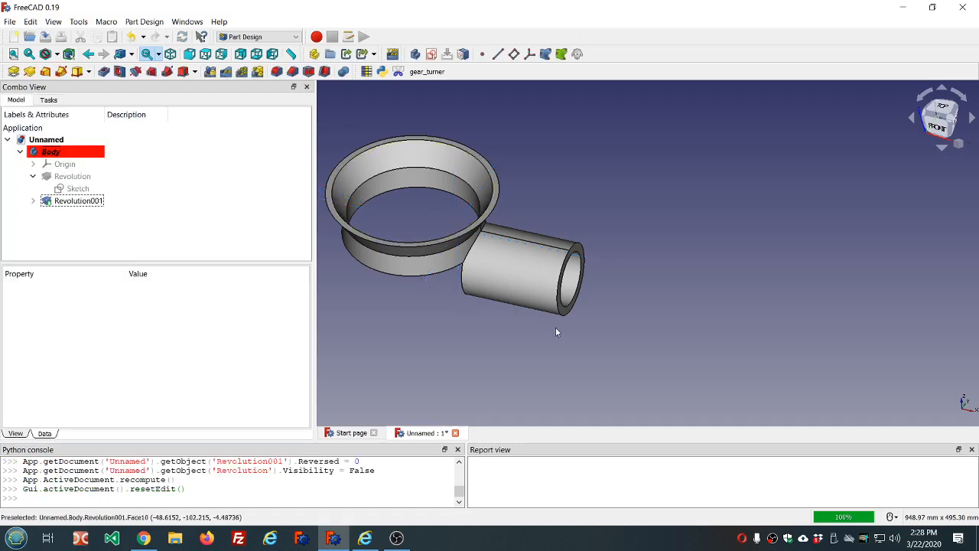
pyautogui.moveTo(557, 331); pyautogui.dragTo(624, 177)
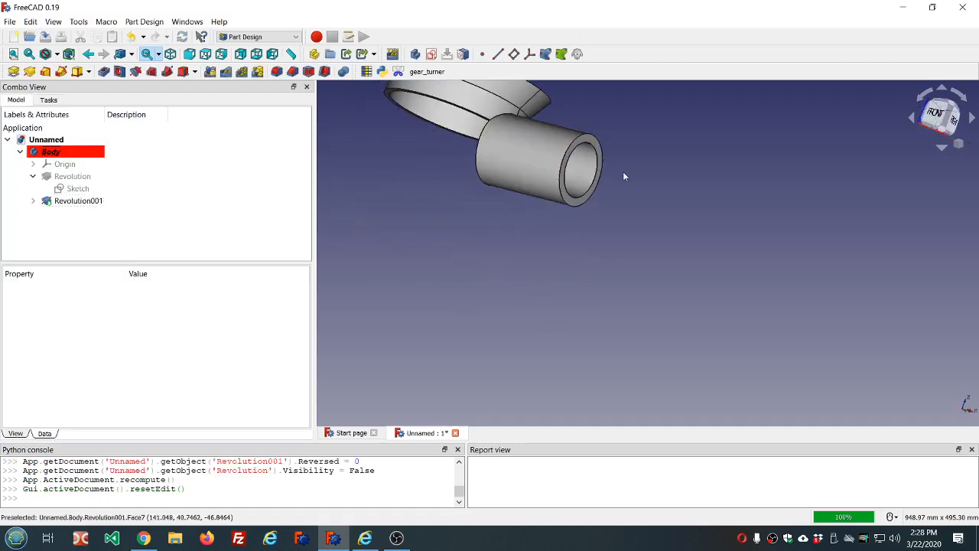
pyautogui.moveTo(623, 176); pyautogui.dragTo(618, 192)
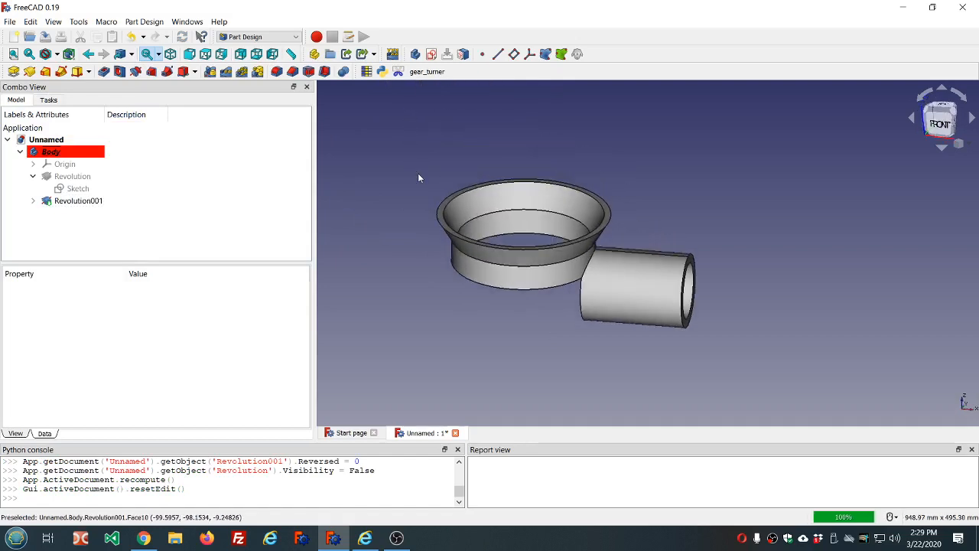
pyautogui.click(78, 201)
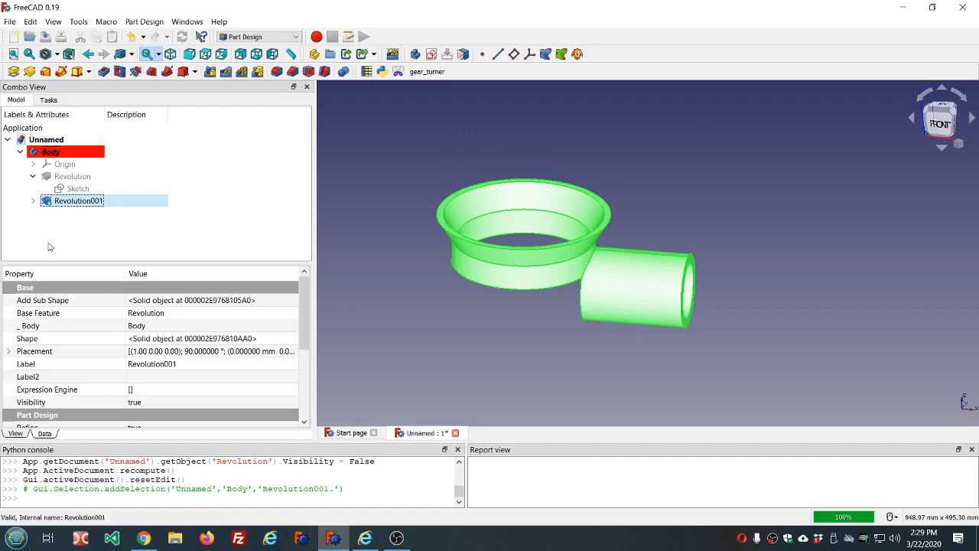
pyautogui.rightClick(38, 312)
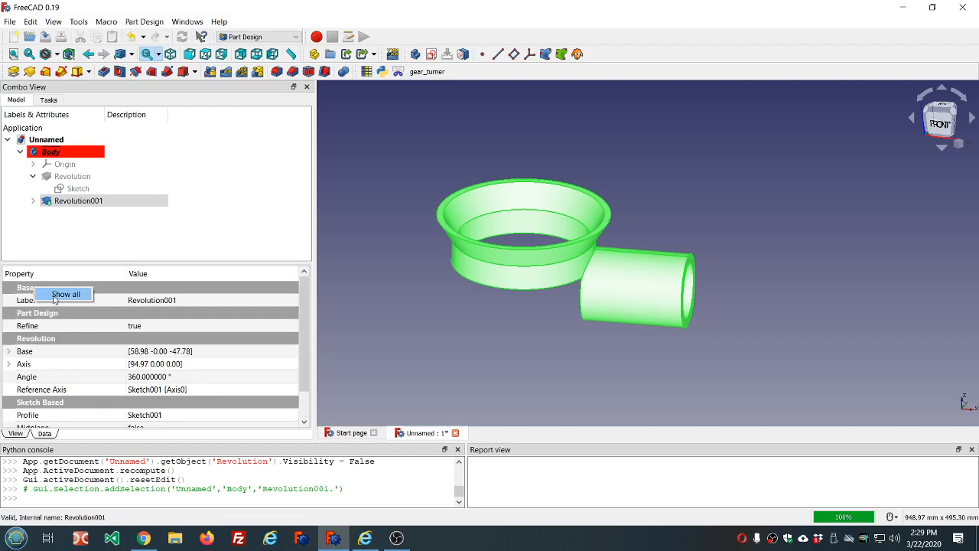
pyautogui.scroll(-3)
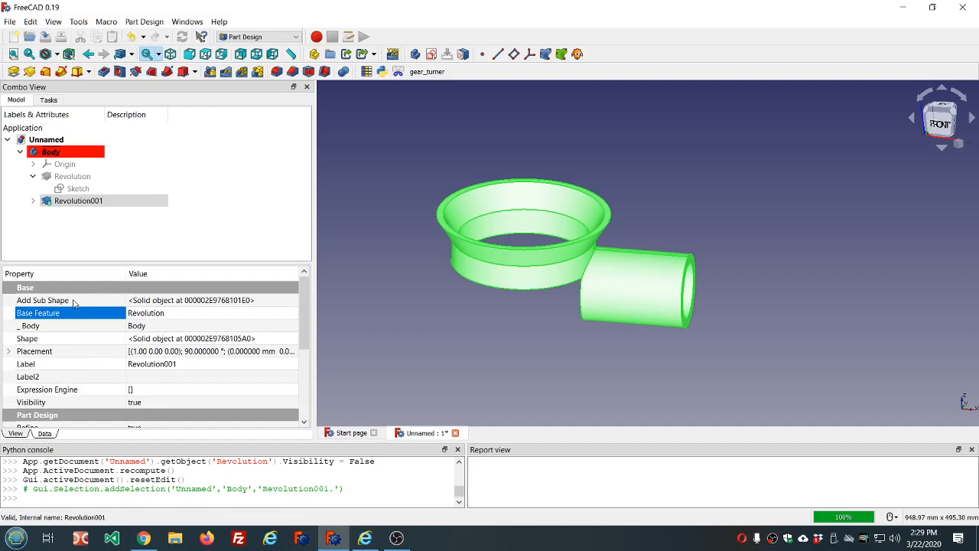
pyautogui.rightClick(69, 312)
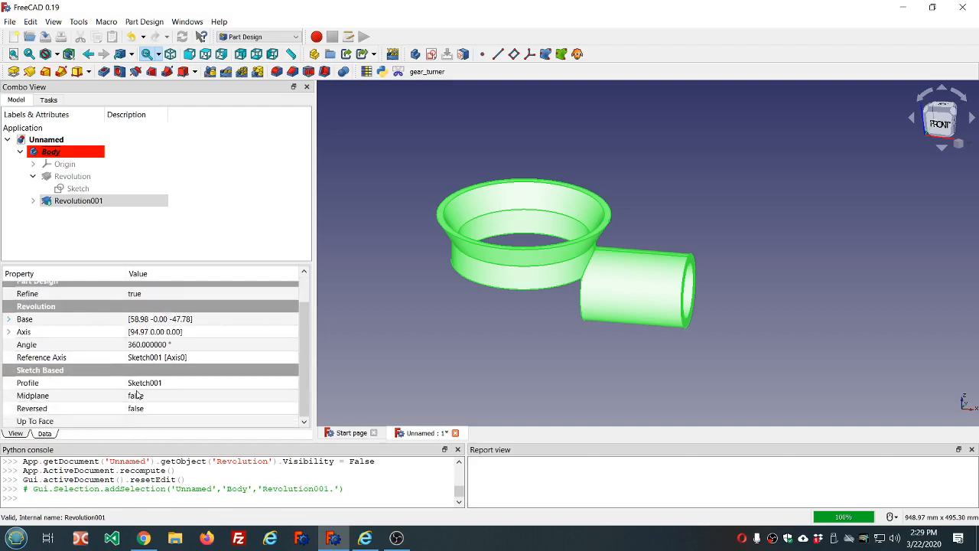
pyautogui.moveTo(136, 395)
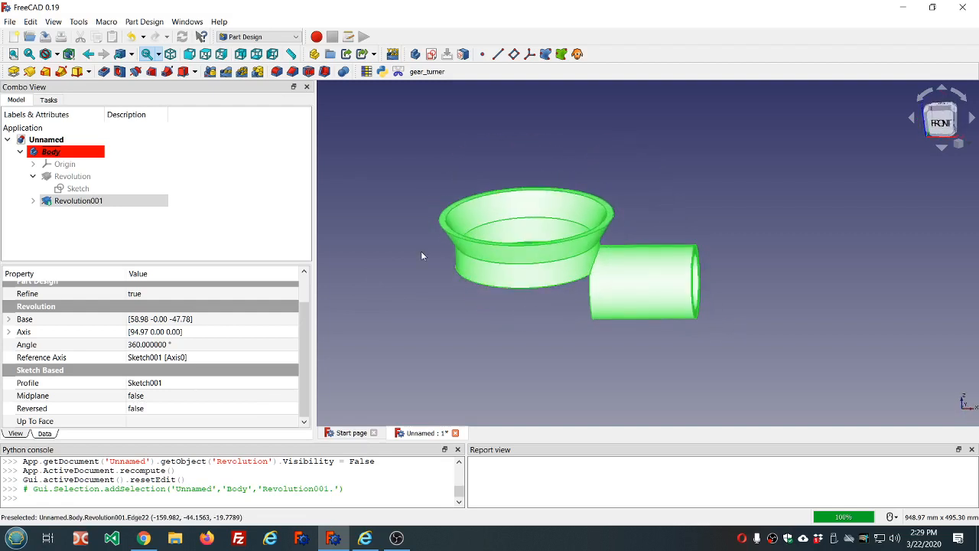
pyautogui.doubleClick(78, 199)
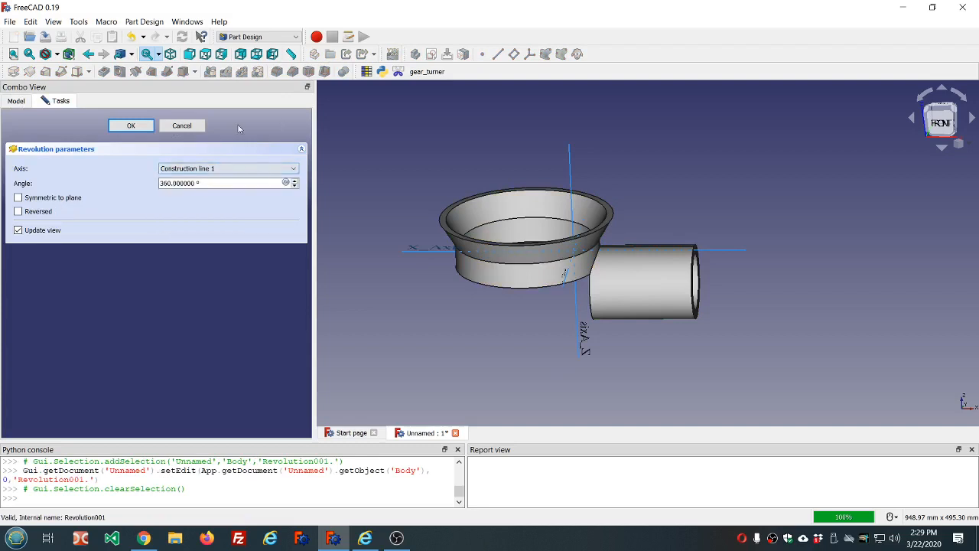
# Finish the side-cylinder revolution and dismiss the Bad base feature warning to get empty Body001
pyautogui.click(130, 125)
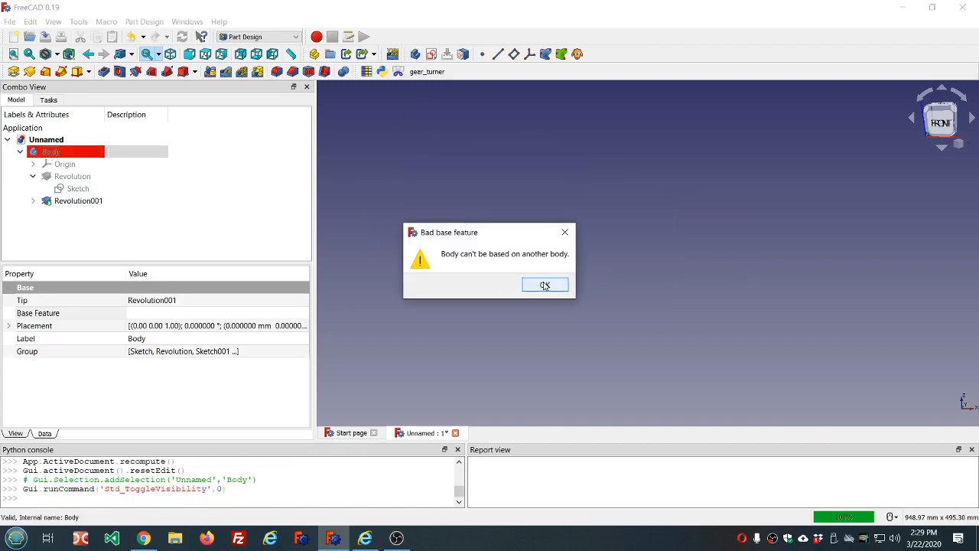
pyautogui.click(544, 285)
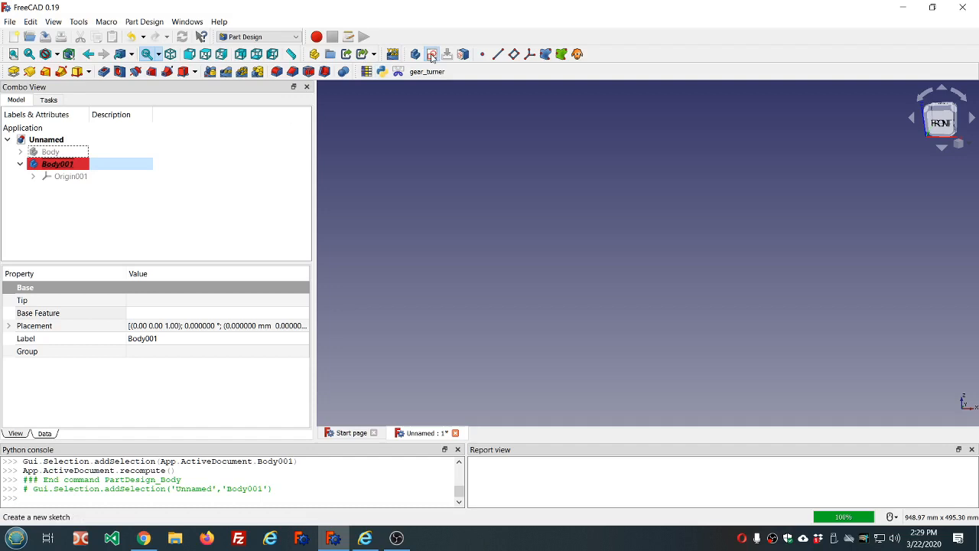
# Sketch a rectangle in Body001 and pad it 10 mm into a block
pyautogui.click(432, 54)
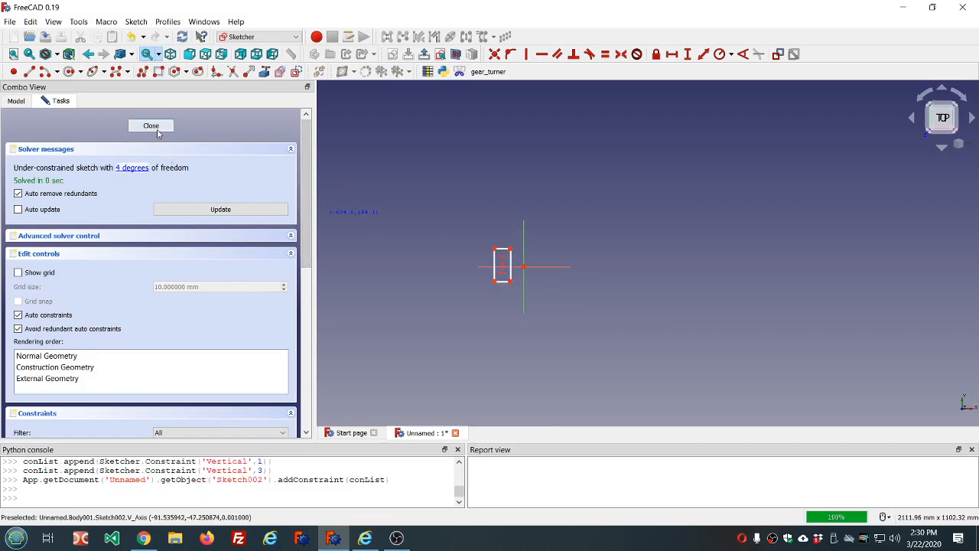
pyautogui.click(151, 125)
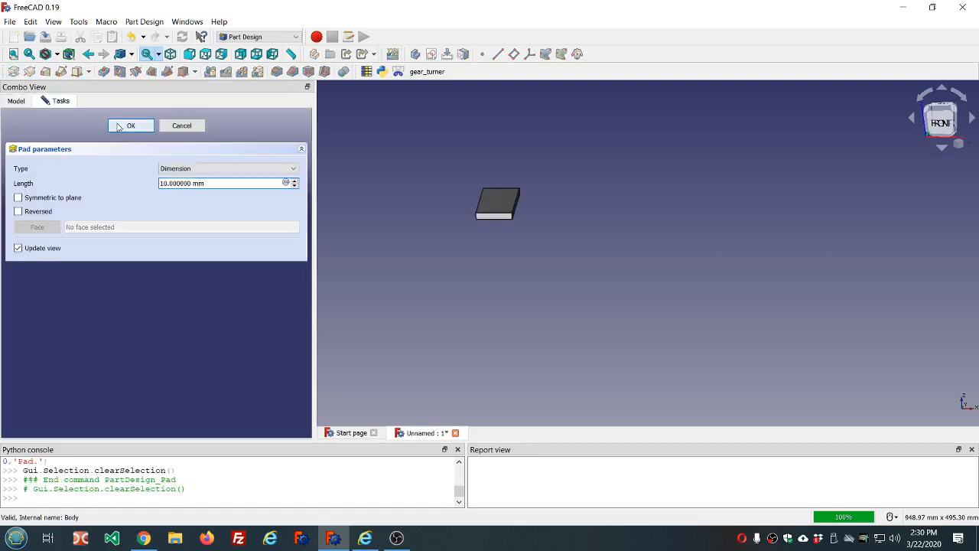
pyautogui.click(130, 125)
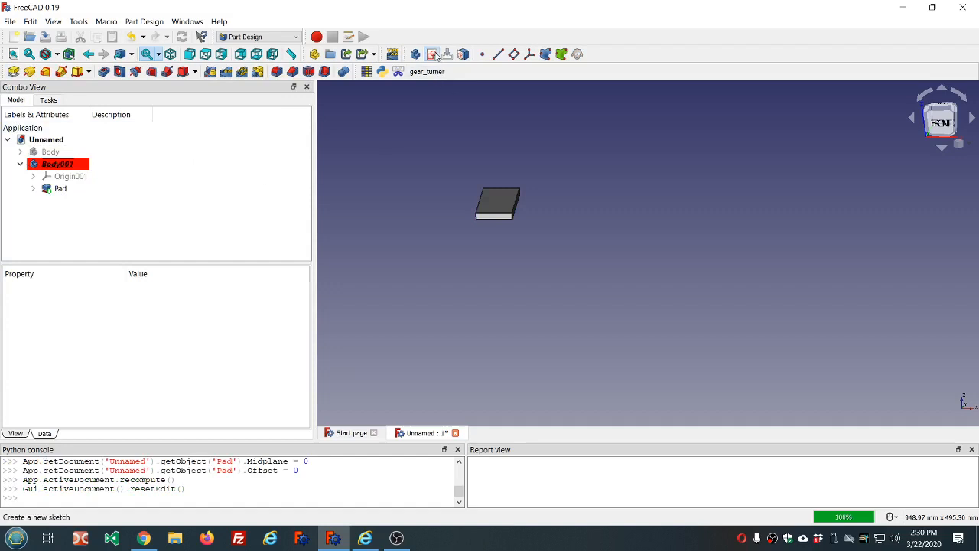
# Draw a narrow rectangle as Sketch003 on XY_Plane001 near the origin
pyautogui.click(415, 53)
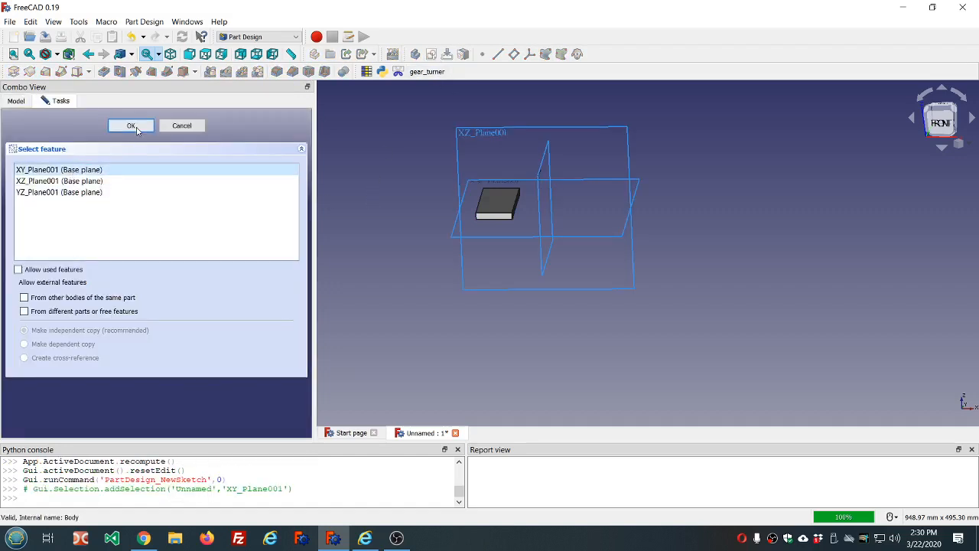
pyautogui.click(130, 125)
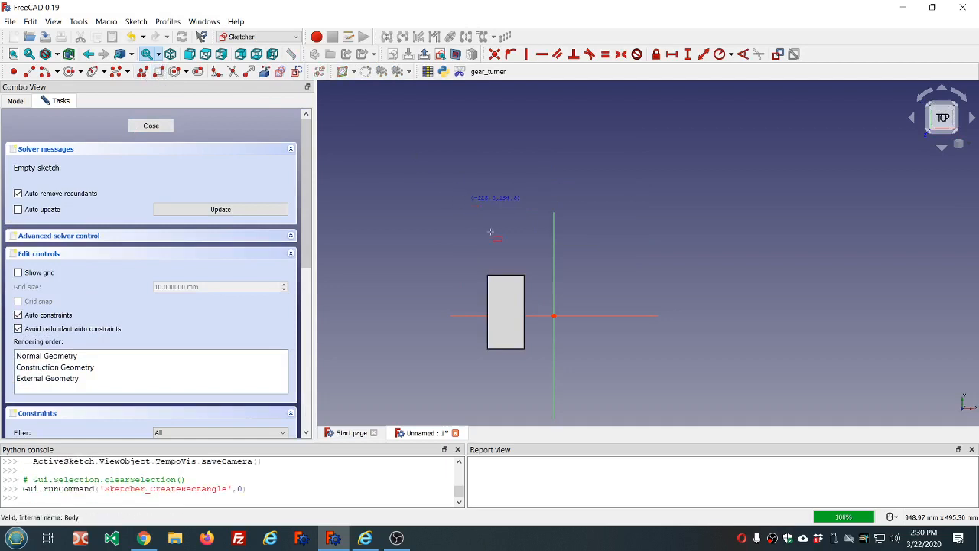
pyautogui.moveTo(543, 279)
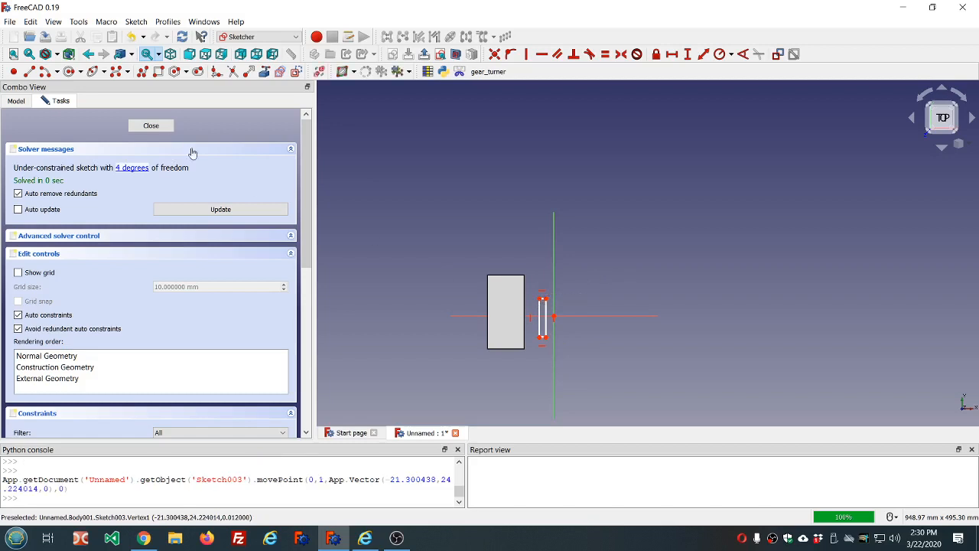
pyautogui.click(150, 126)
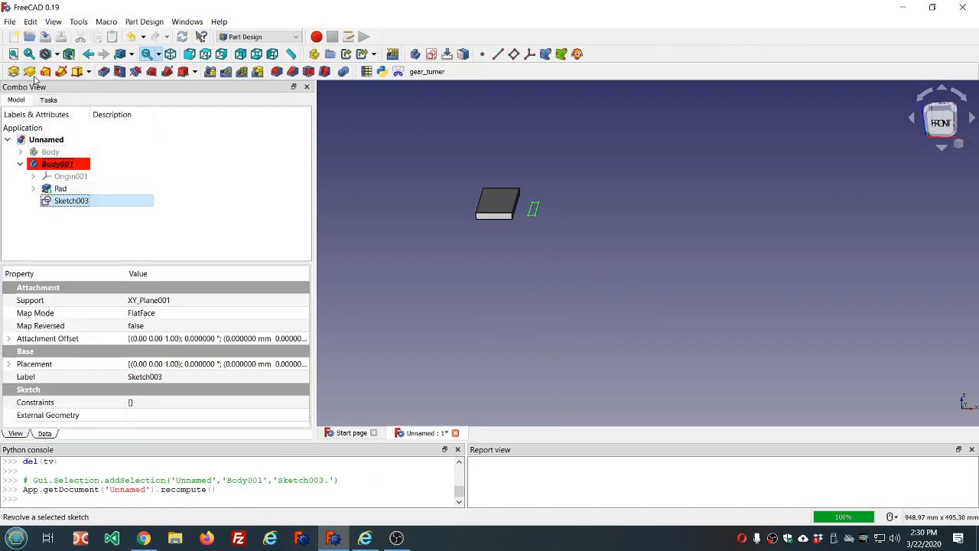
pyautogui.moveTo(513, 208)
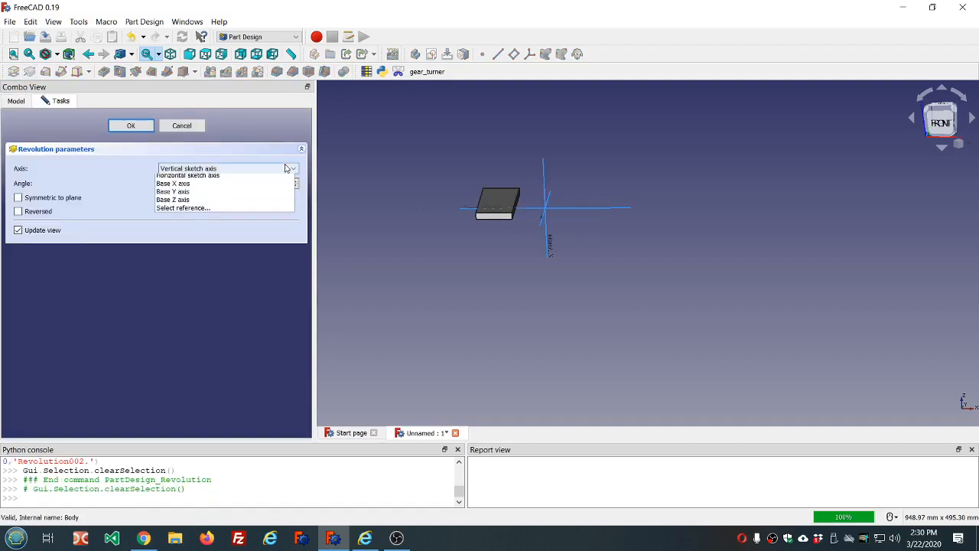
# Revolve Sketch003 360 degrees about a pad edge into Revolution002, then select it
pyautogui.click(182, 207)
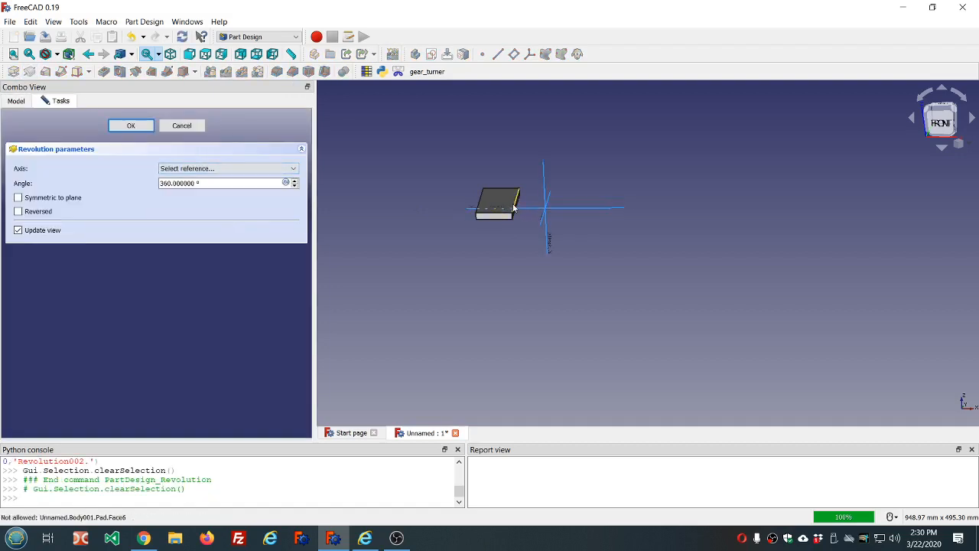
pyautogui.click(508, 202)
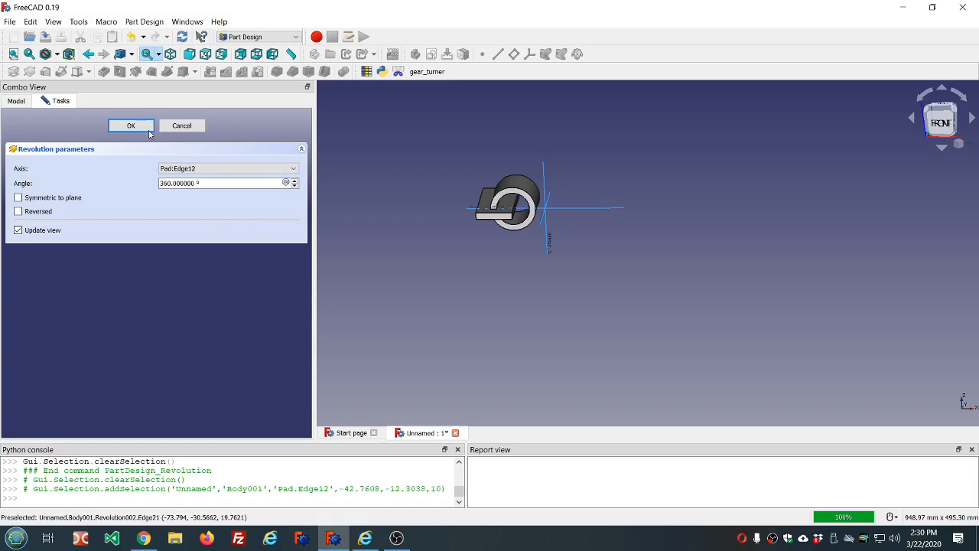
pyautogui.click(130, 125)
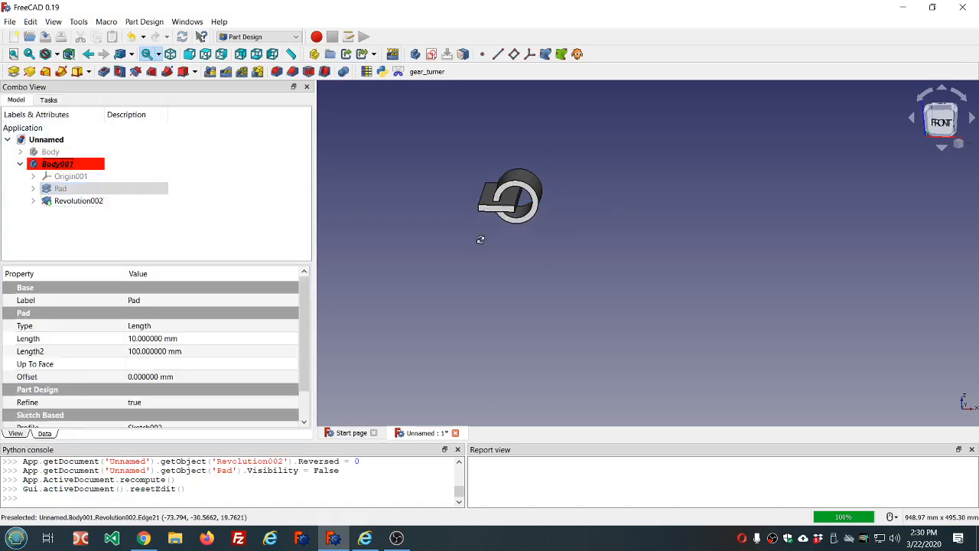
pyautogui.scroll(3)
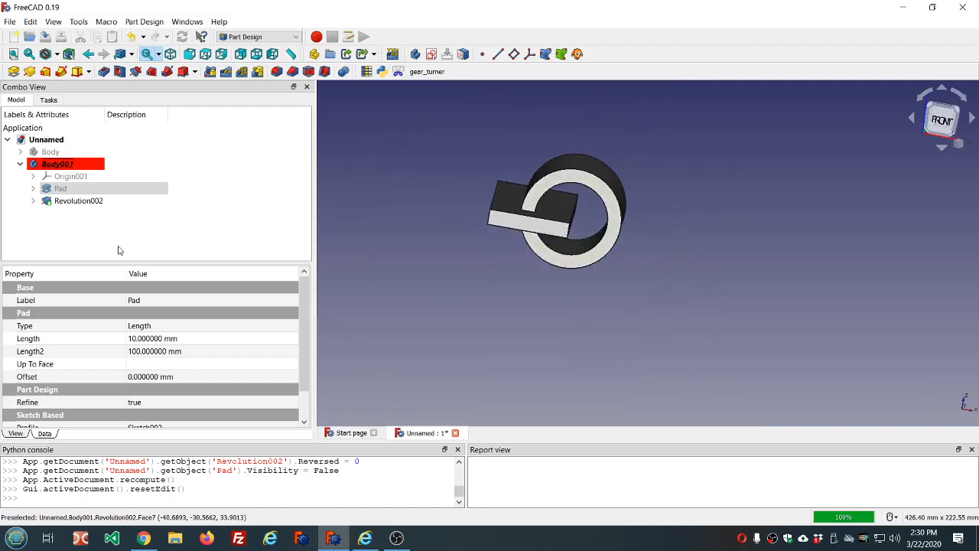
pyautogui.click(78, 200)
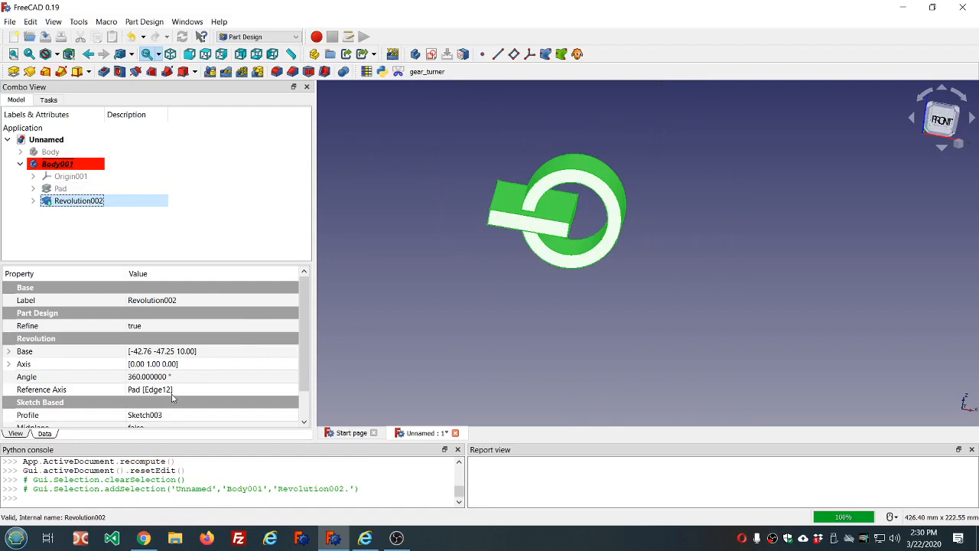
pyautogui.moveTo(574, 212)
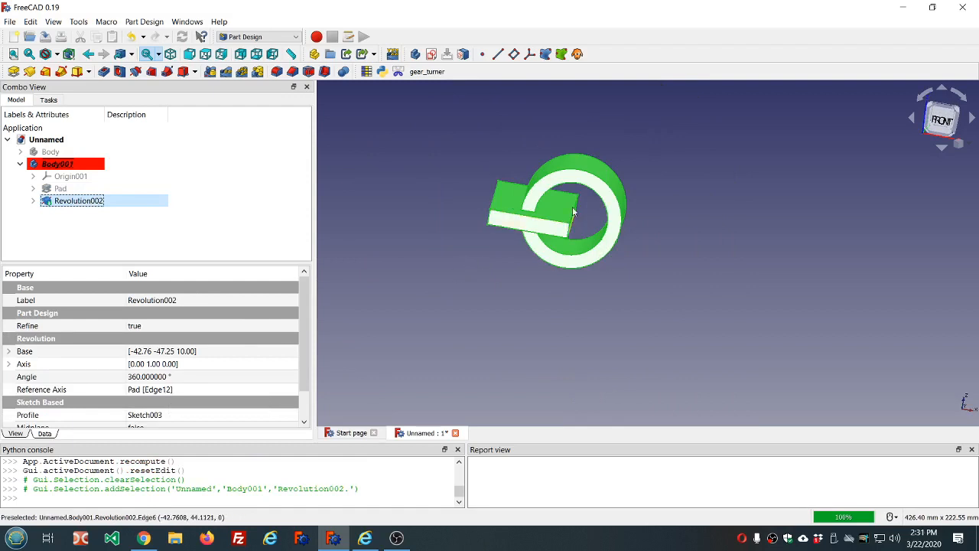
pyautogui.moveTo(573, 214)
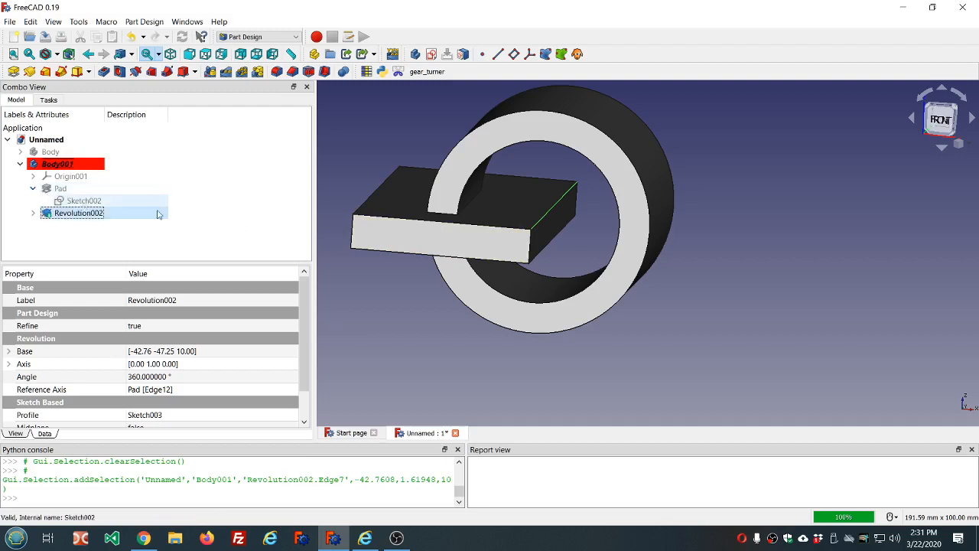
pyautogui.moveTo(543, 222)
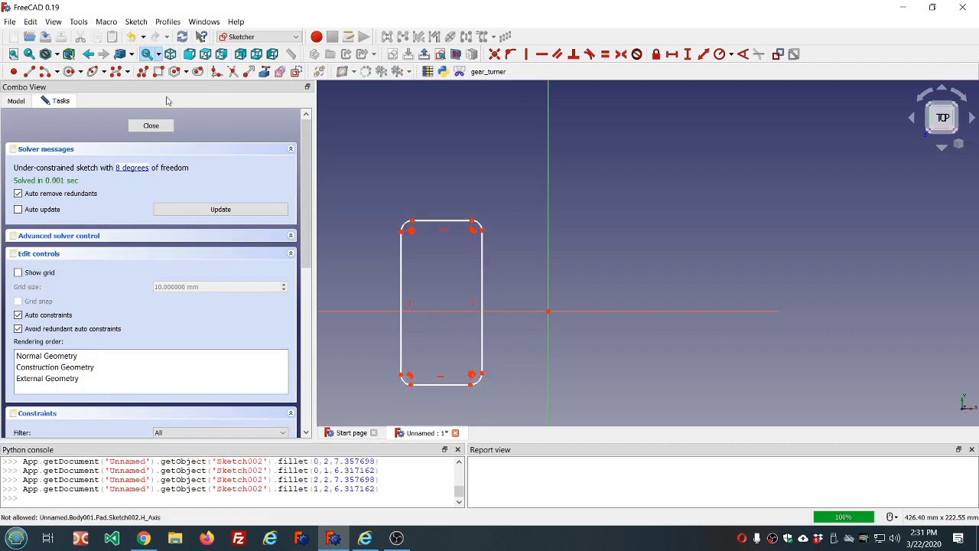
# Close the filleted sketch, check Revolution002's straight-edge error, and reopen its settings
pyautogui.click(150, 126)
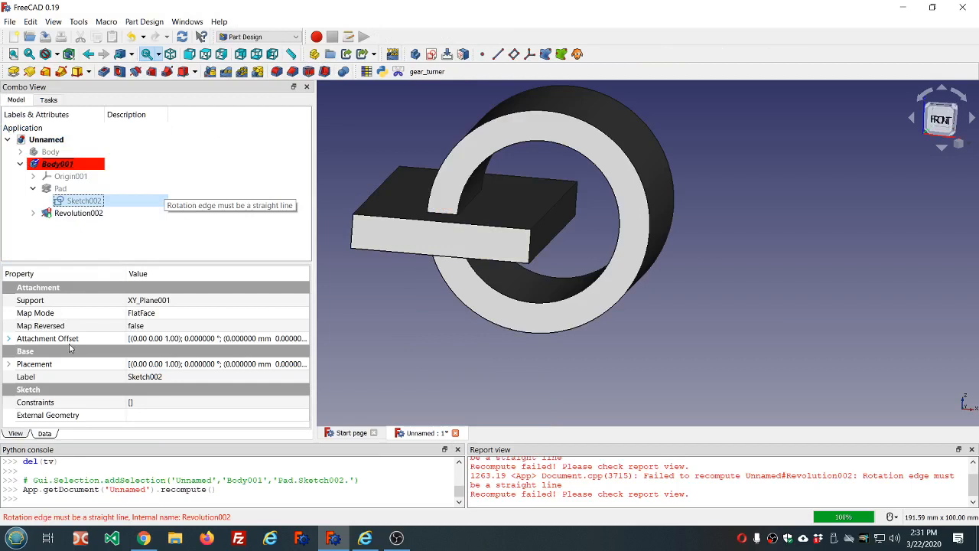
pyautogui.click(78, 213)
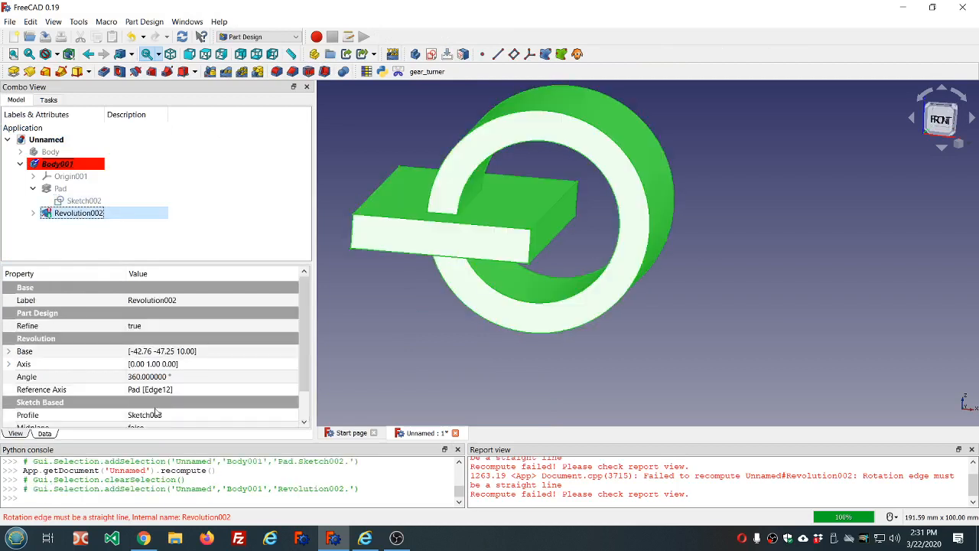
pyautogui.moveTo(77, 200)
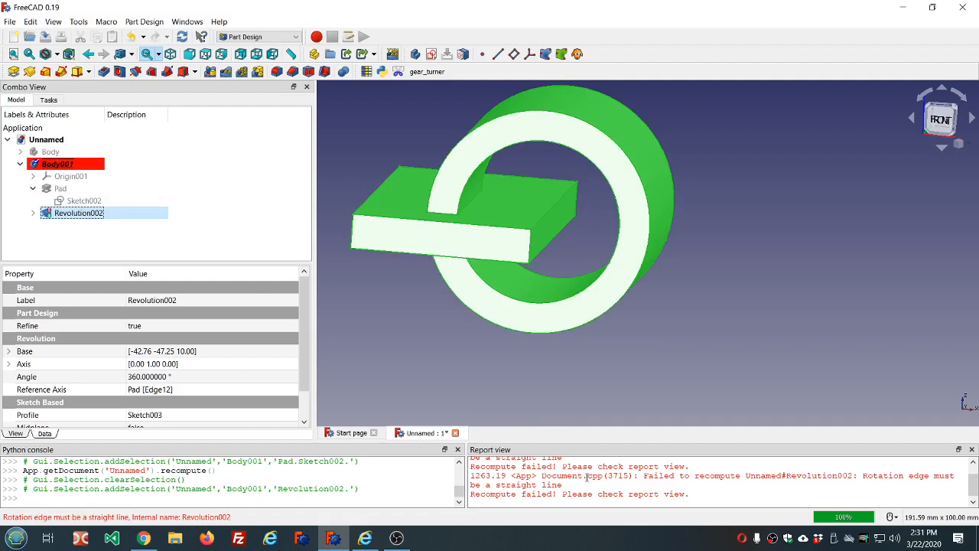
pyautogui.moveTo(726, 425)
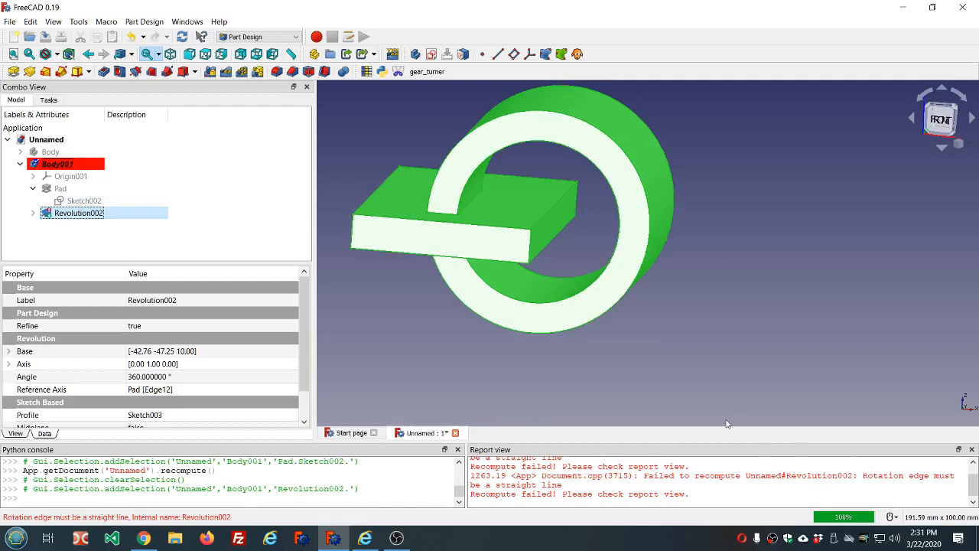
pyautogui.click(61, 188)
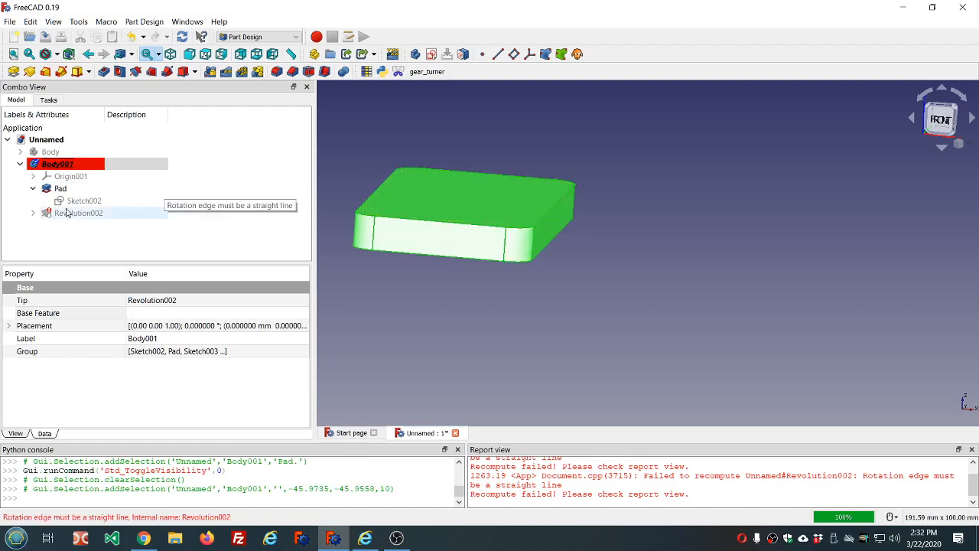
pyautogui.click(79, 212)
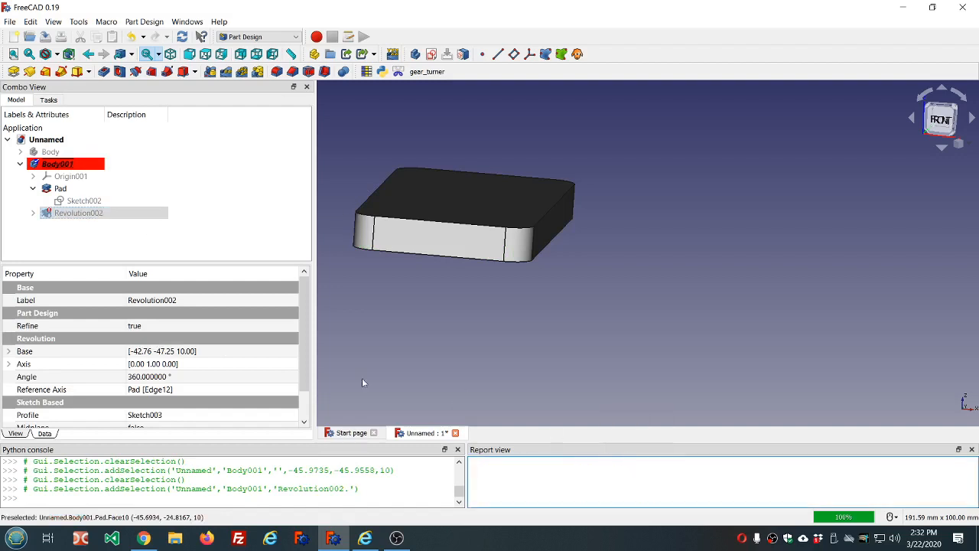
pyautogui.doubleClick(78, 212)
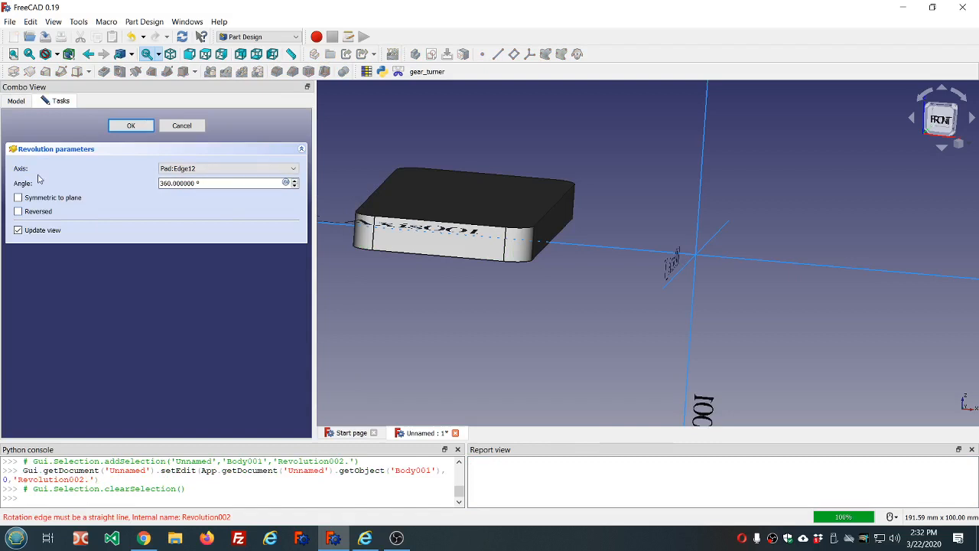
# Set Revolution002's axis to the straight pad edge Edge22 and accept
pyautogui.click(227, 169)
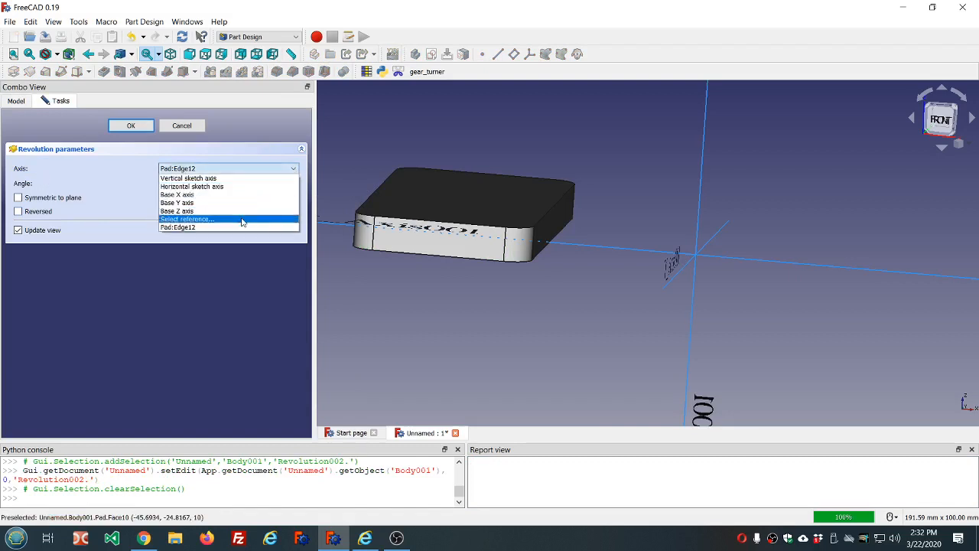
pyautogui.click(187, 220)
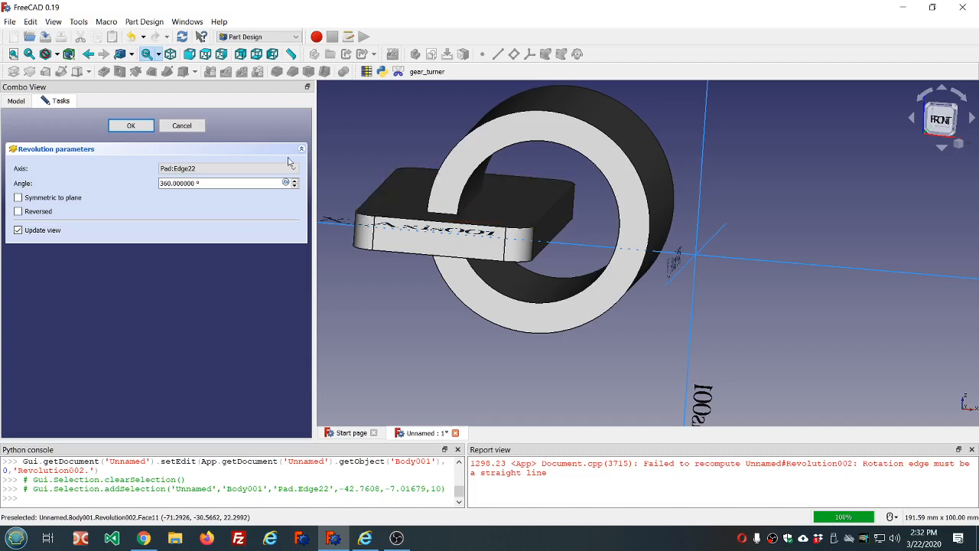
pyautogui.click(181, 125)
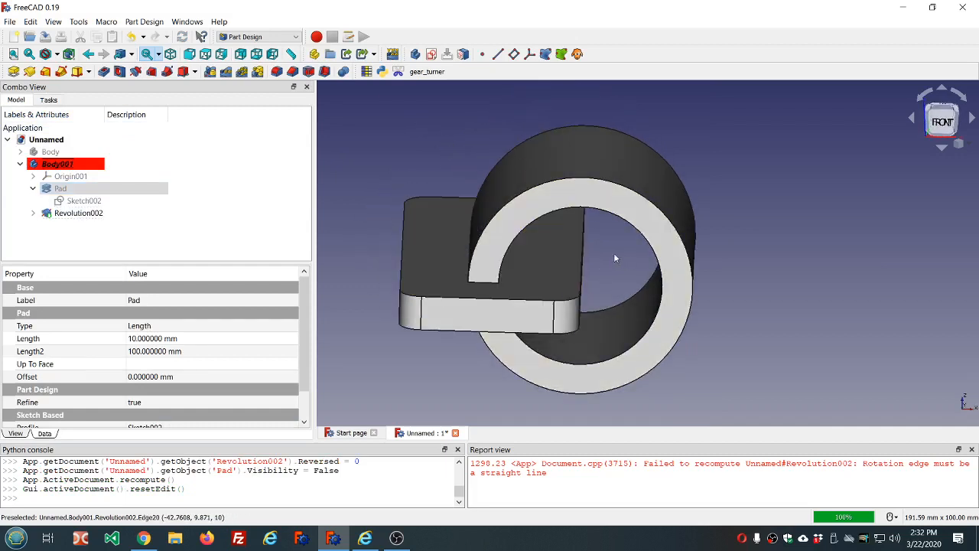
pyautogui.click(79, 212)
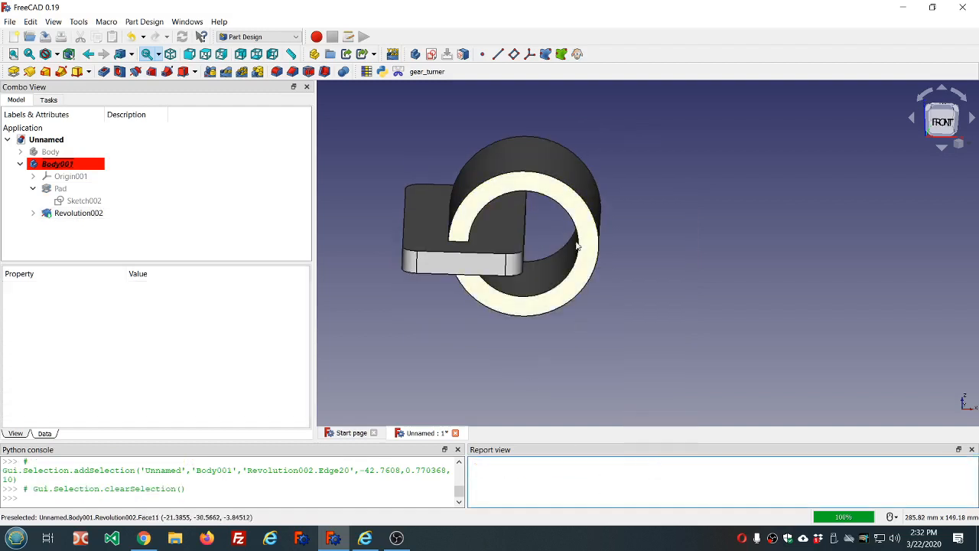
pyautogui.moveTo(361, 260)
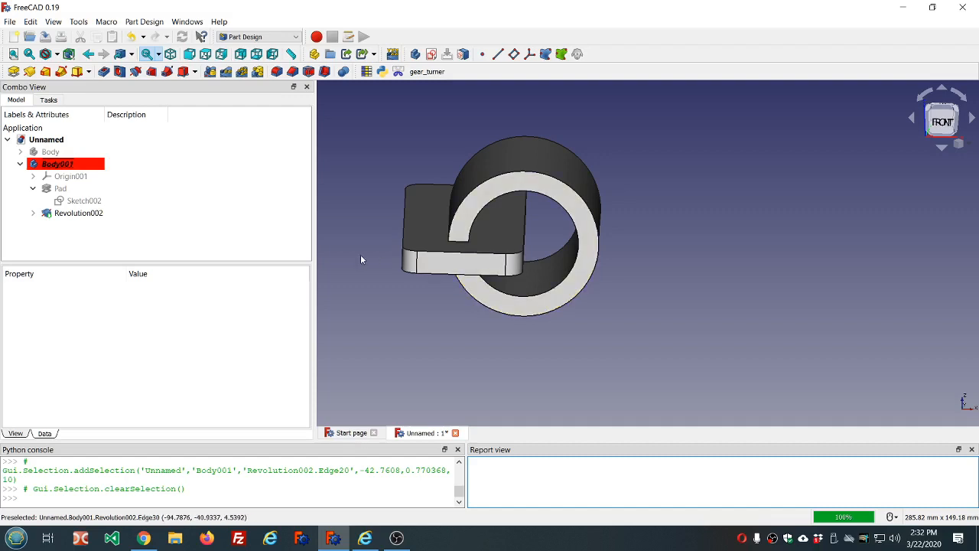
pyautogui.moveTo(365, 239)
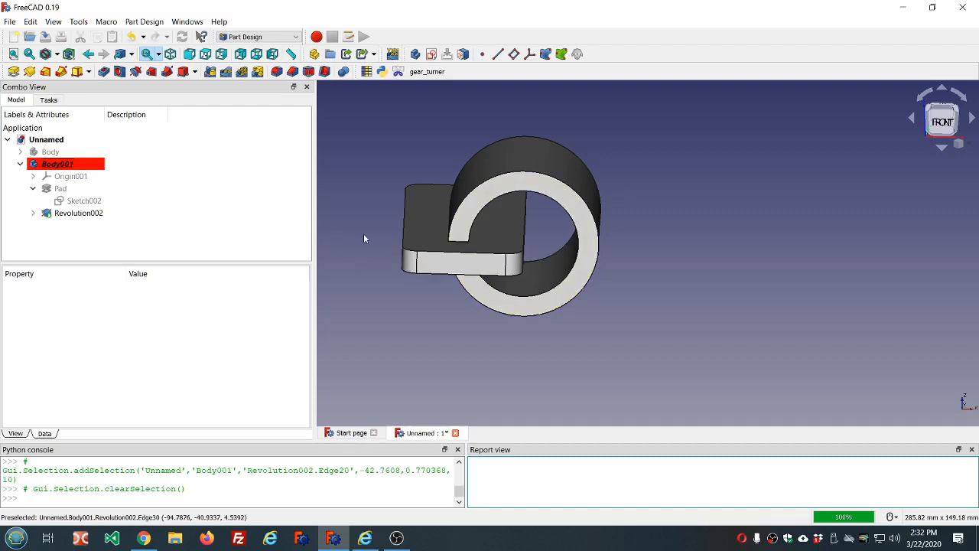
pyautogui.moveTo(386, 235)
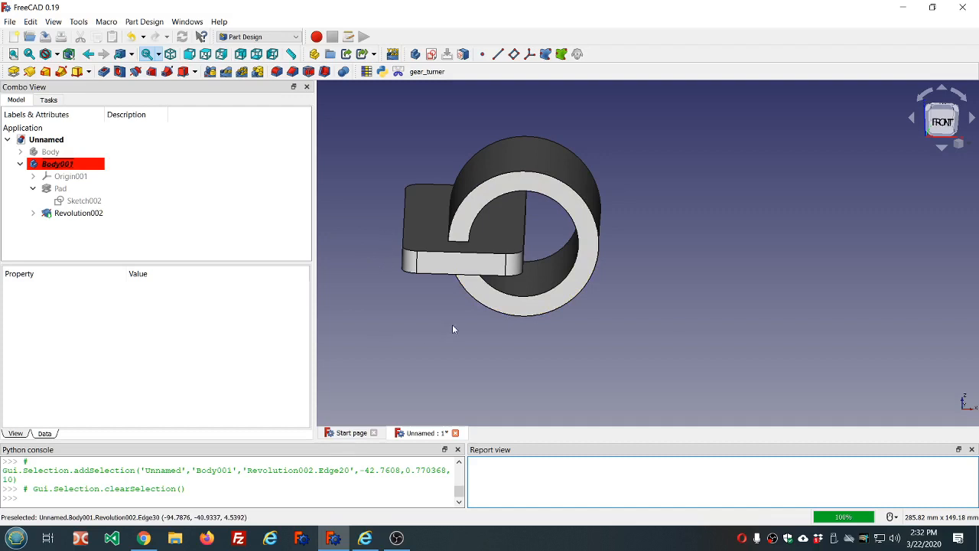
pyautogui.moveTo(397, 291)
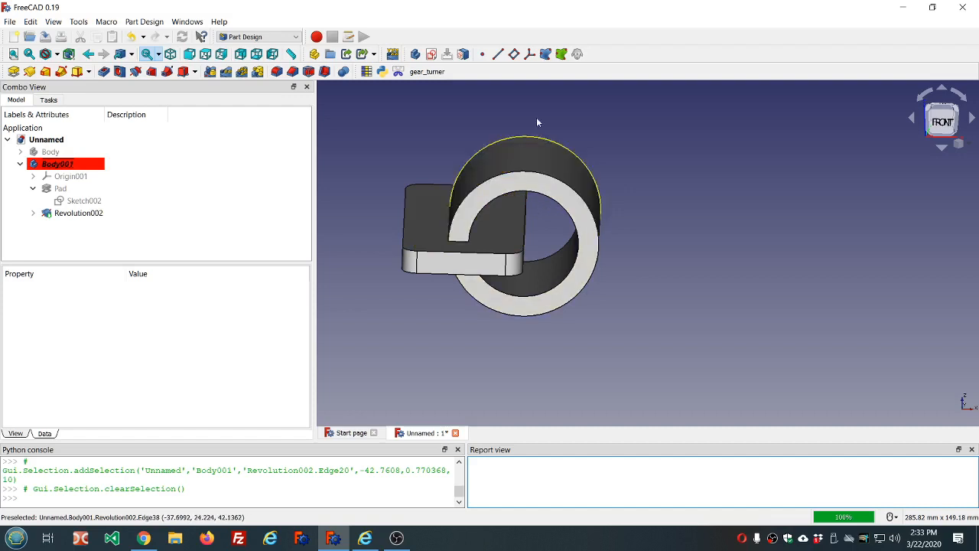
# Orbit the view around the model
pyautogui.moveTo(535, 123); pyautogui.dragTo(524, 128)
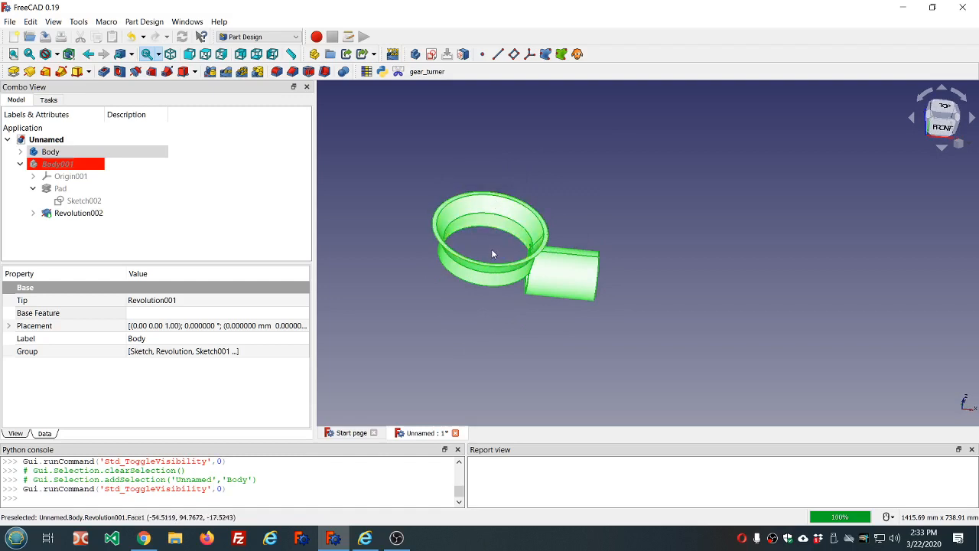
pyautogui.moveTo(493, 254); pyautogui.dragTo(671, 310)
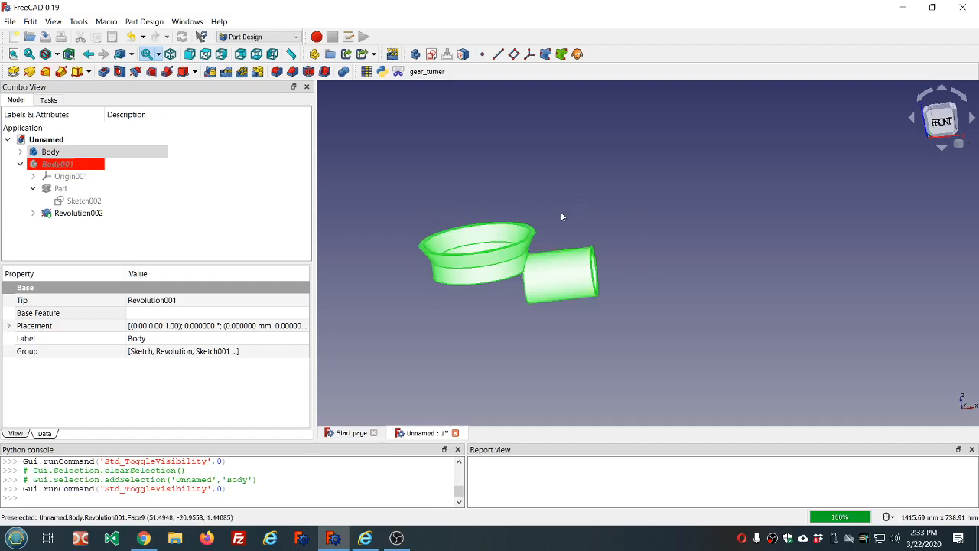
pyautogui.moveTo(589, 285)
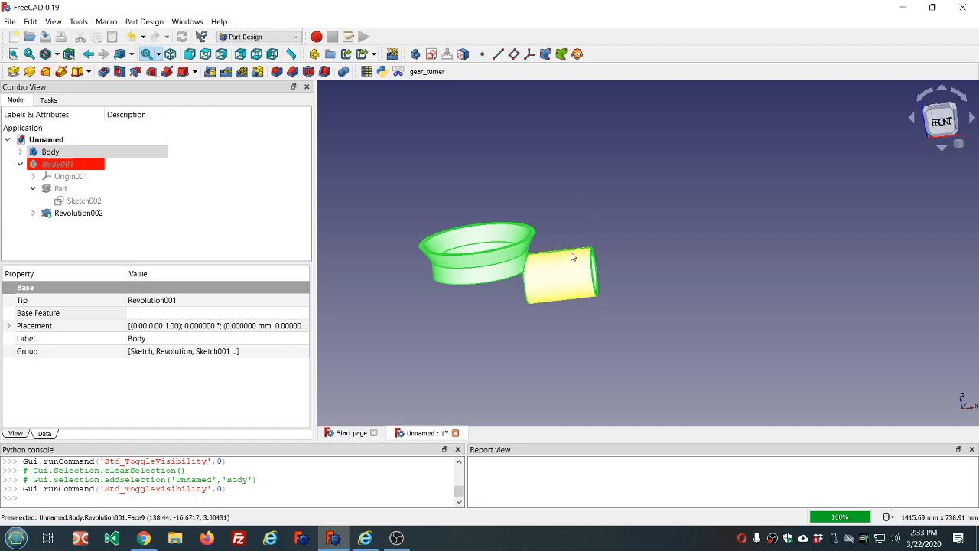
pyautogui.scroll(-3)
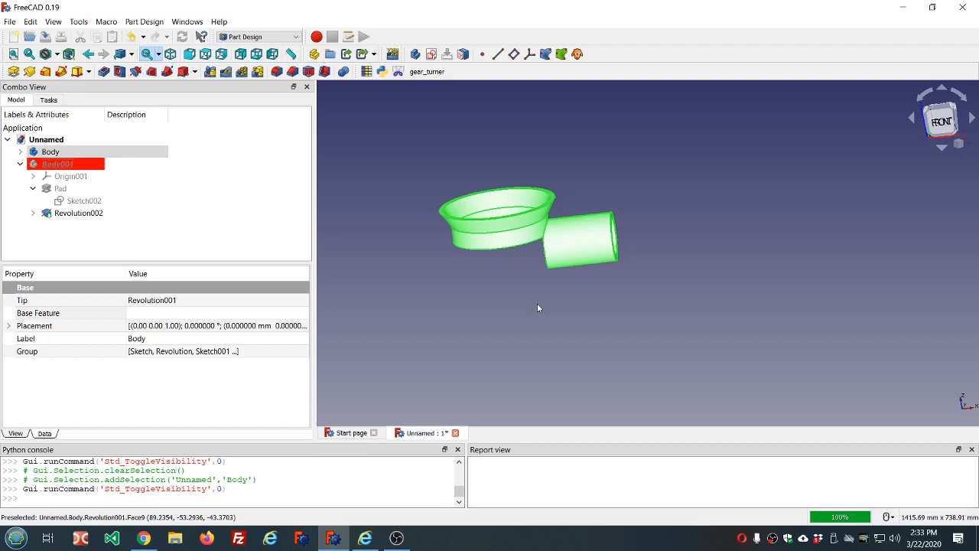
pyautogui.moveTo(487, 222)
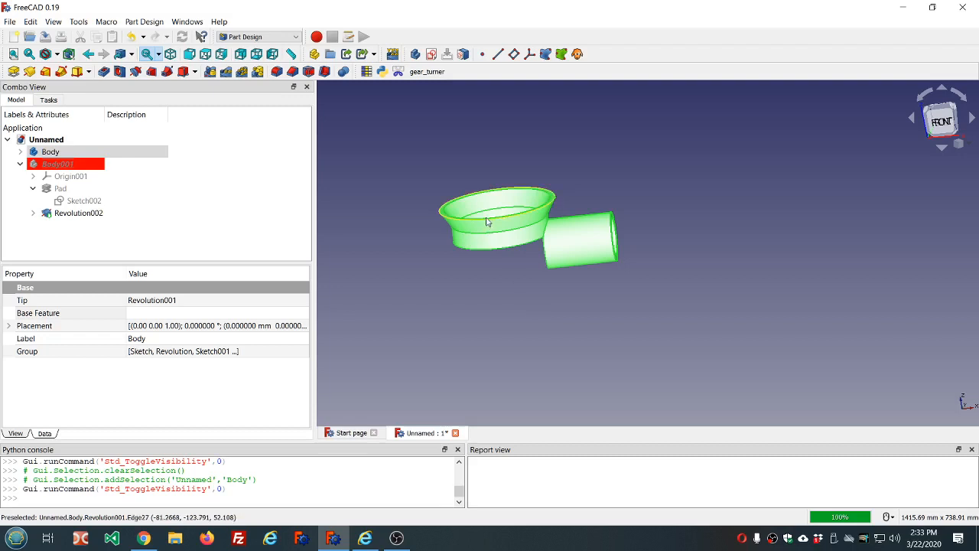